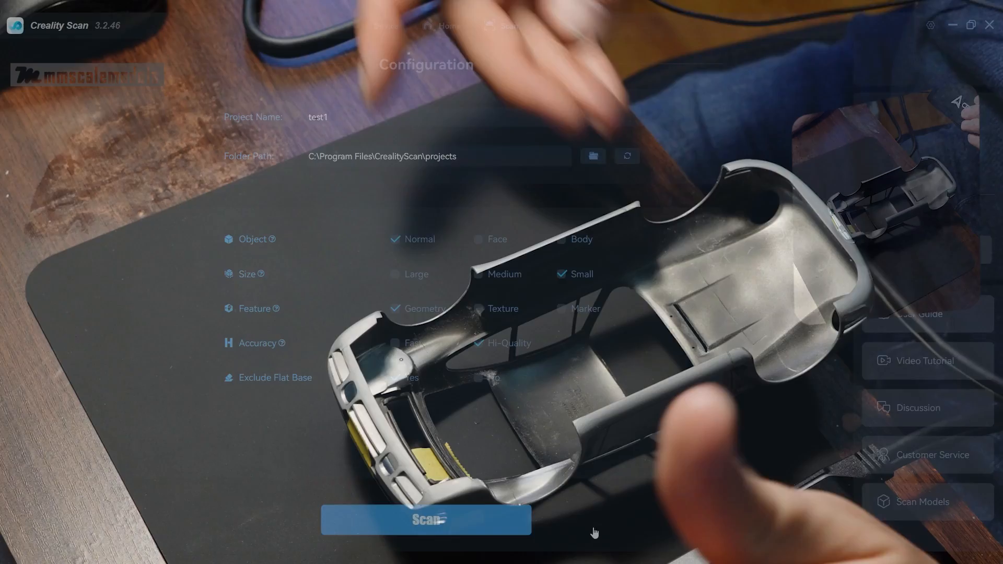
# Launch a Normal, Small, Geometry, Hi-Quality scan to show the car body in live preview.
pyautogui.click(425, 519)
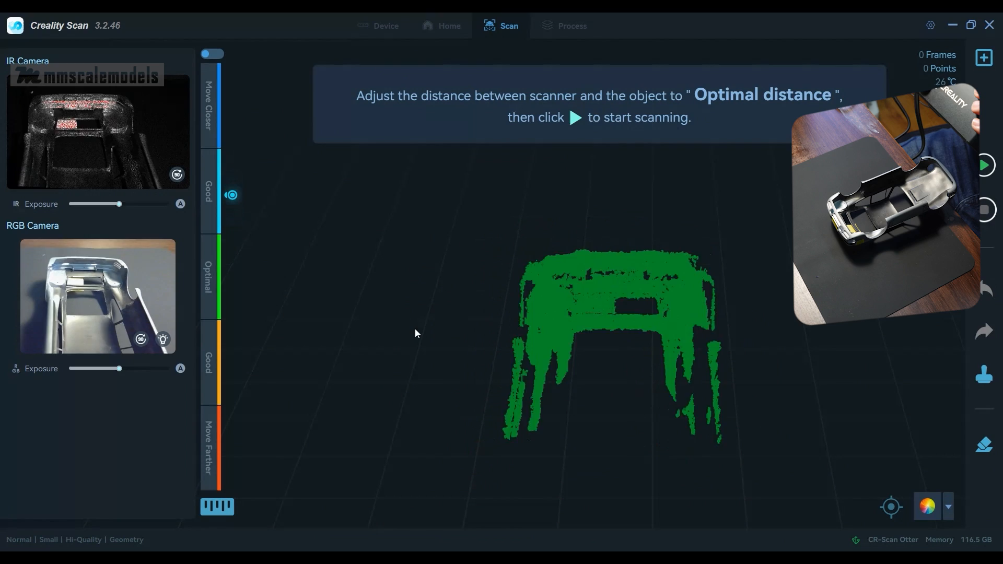
# Capture the car body as a point cloud until about 2,925 frames are recorded.
pyautogui.click(983, 165)
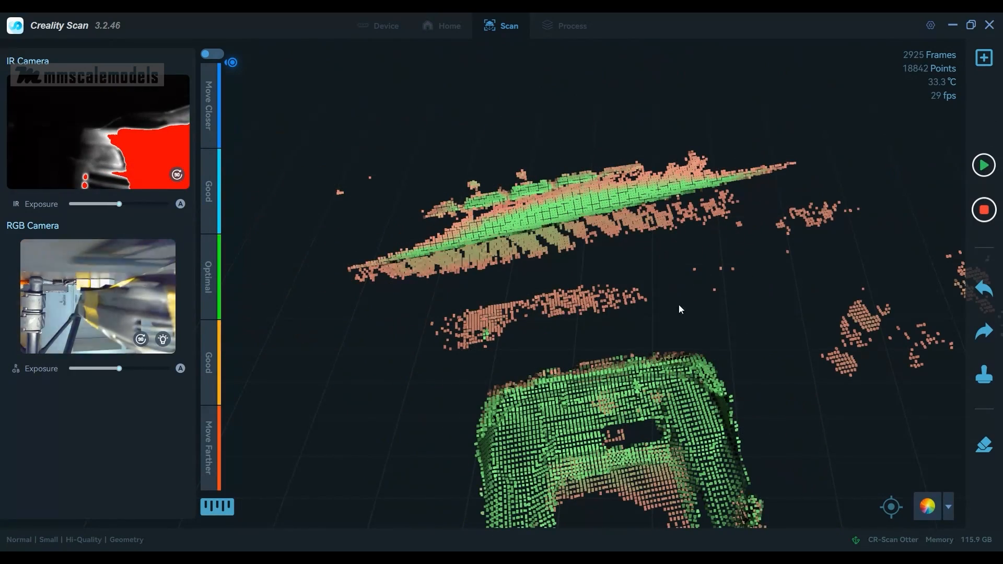
pyautogui.moveTo(983, 210)
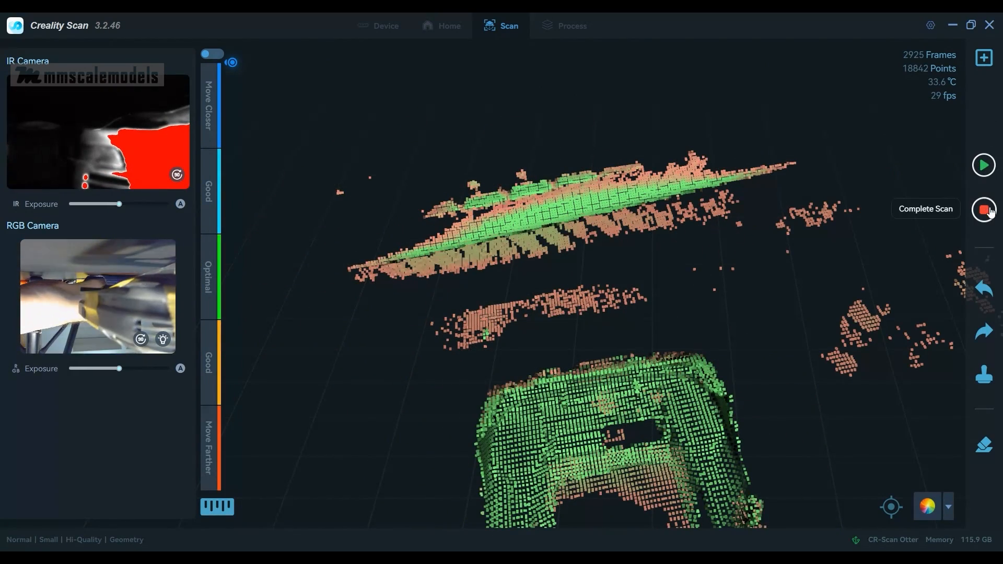
# Complete the car body scan and load the raw 2,925-frame, 12,219-point data for processing.
pyautogui.click(983, 209)
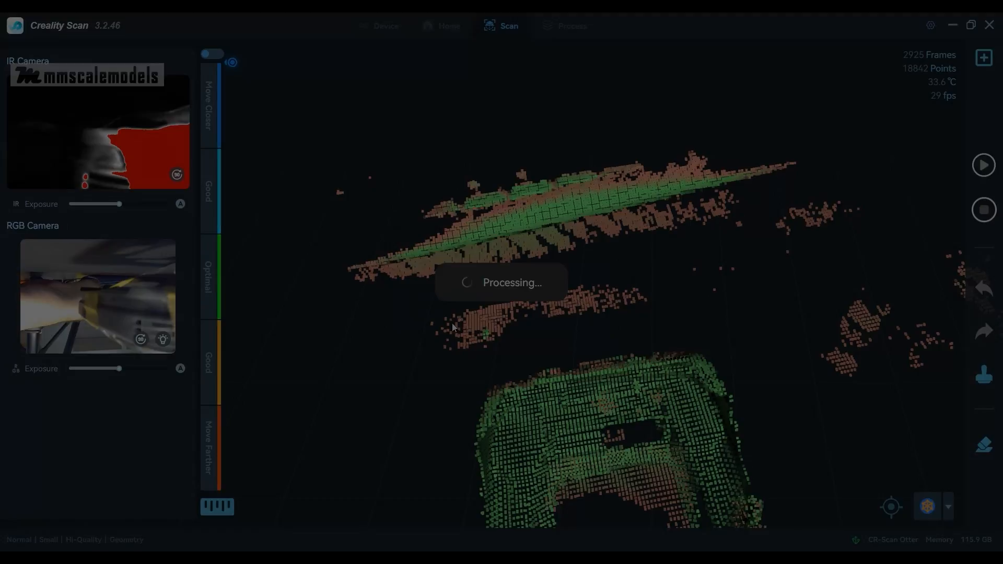
pyautogui.click(564, 26)
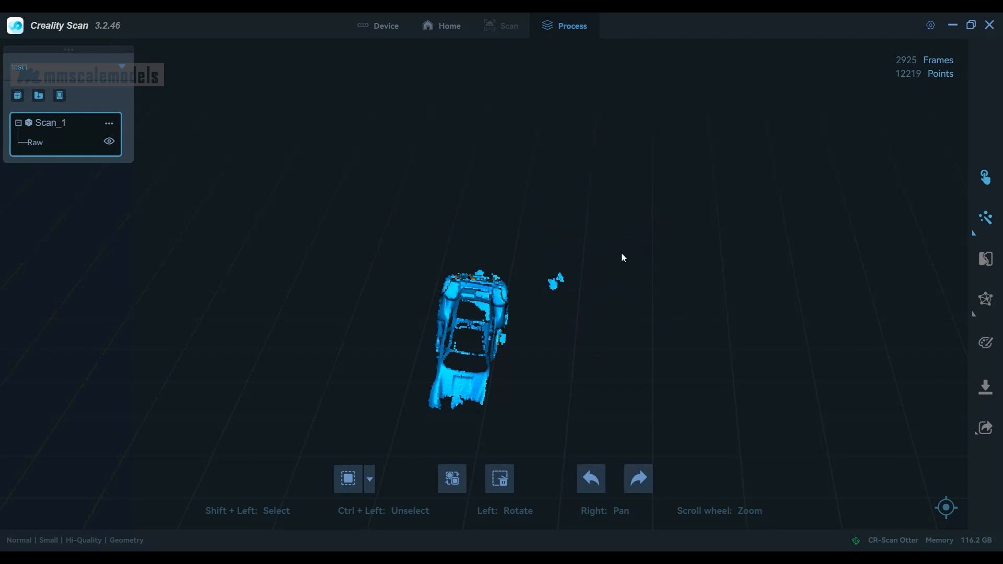
pyautogui.click(555, 282)
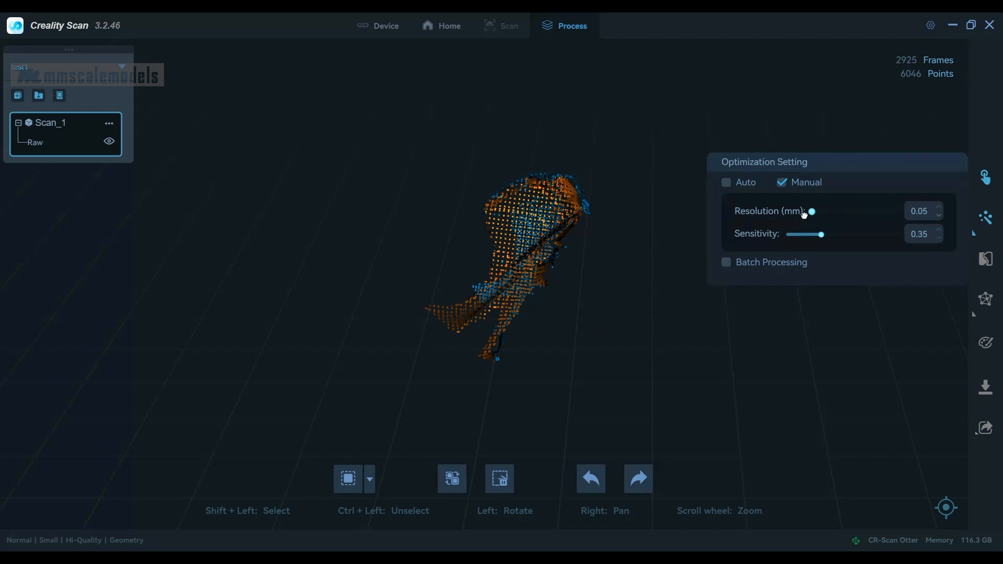
pyautogui.moveTo(821, 234)
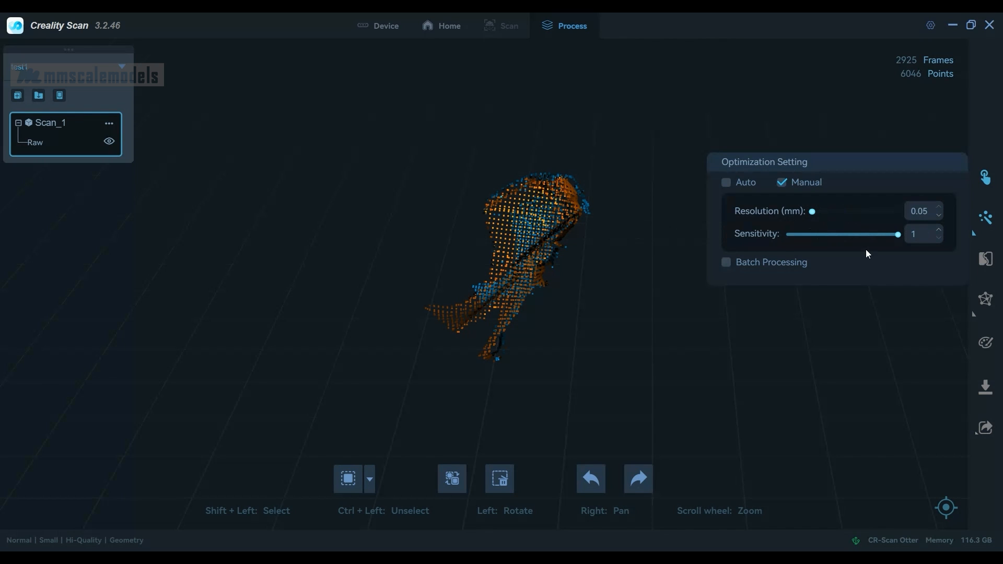
pyautogui.moveTo(986, 216)
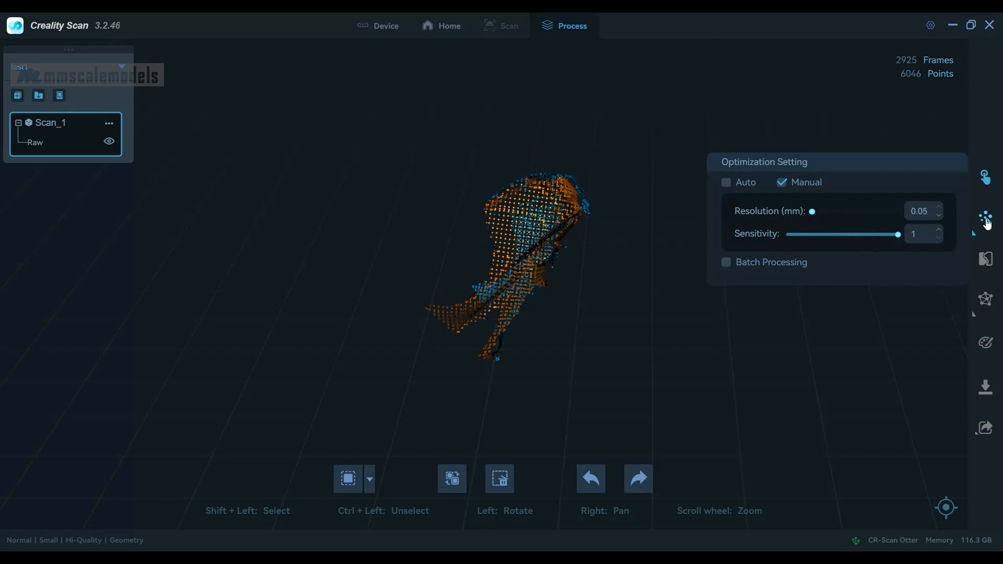
# Run point cloud optimization at sensitivity 1 and 0.05 mm resolution.
pyautogui.click(984, 217)
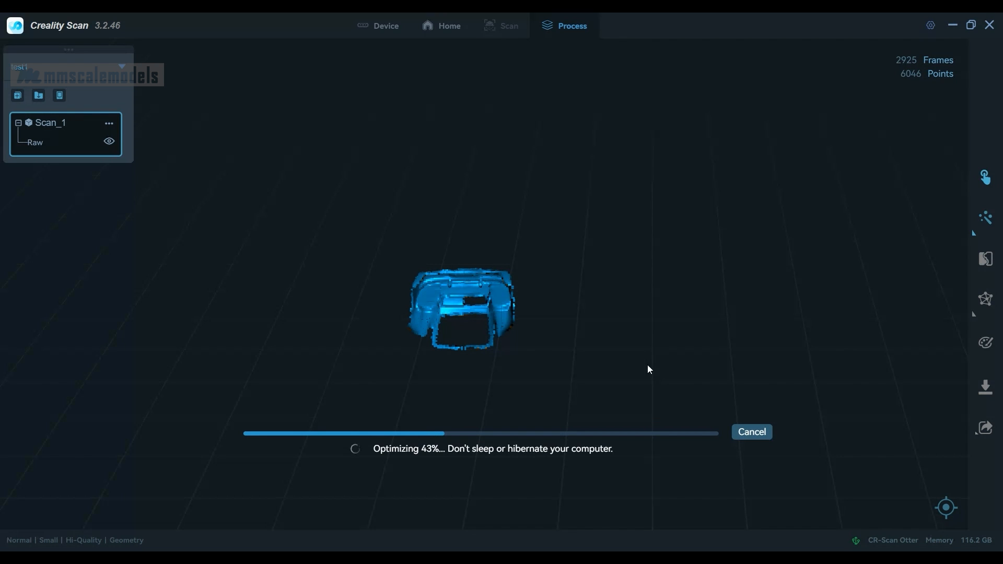
pyautogui.moveTo(565, 519)
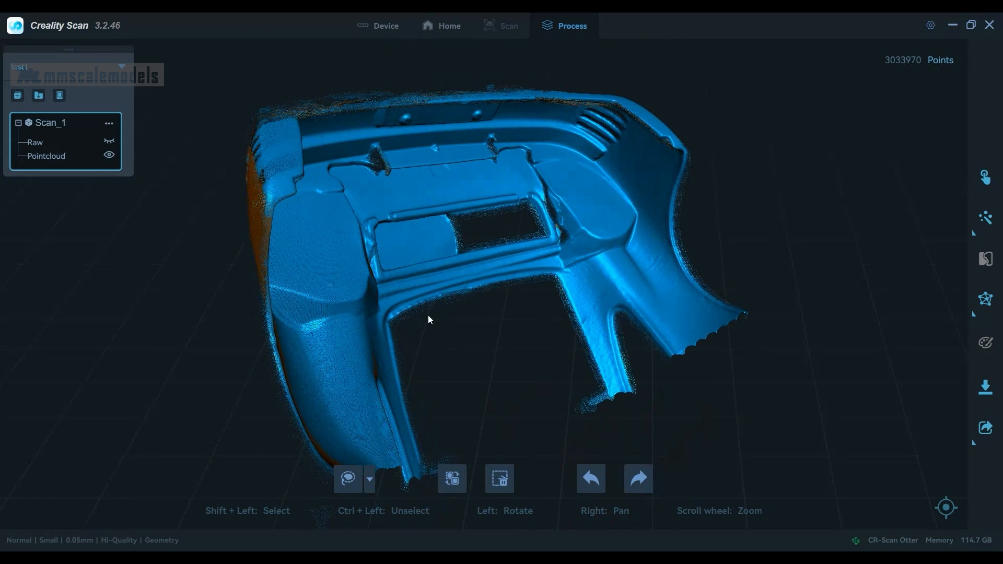
# Start meshing the optimized 3,034,000-point point cloud.
pyautogui.click(985, 299)
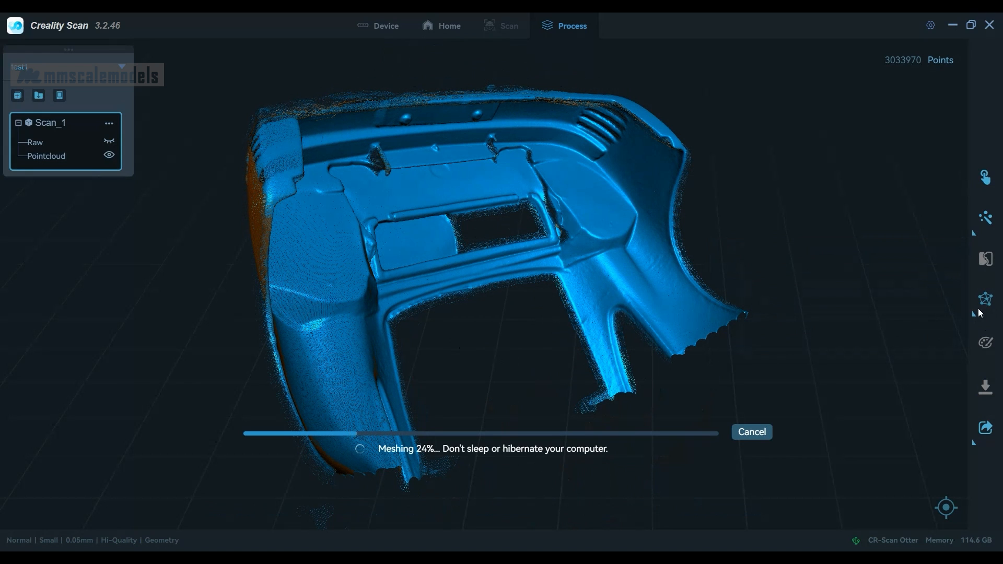
pyautogui.moveTo(767, 329)
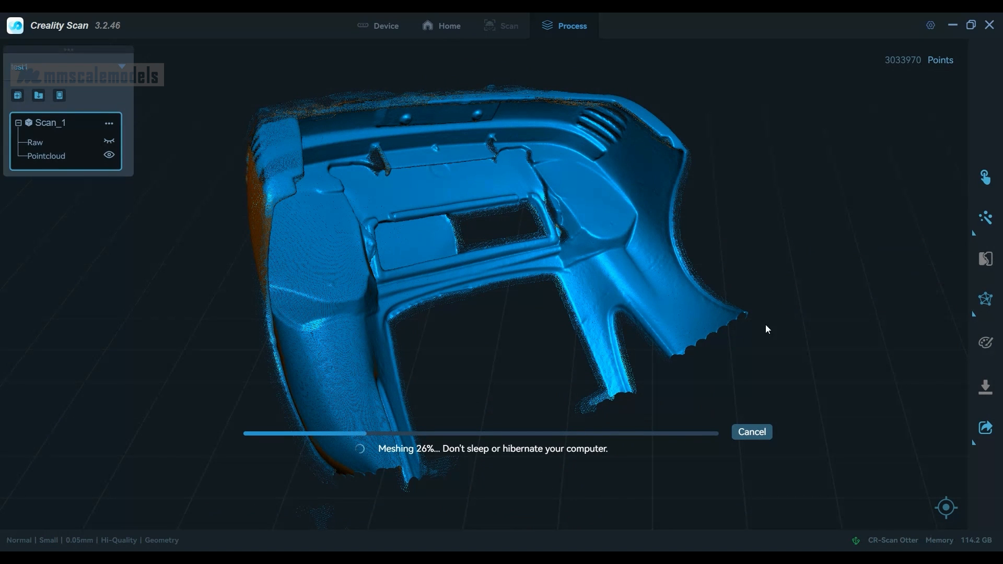
pyautogui.moveTo(990, 309)
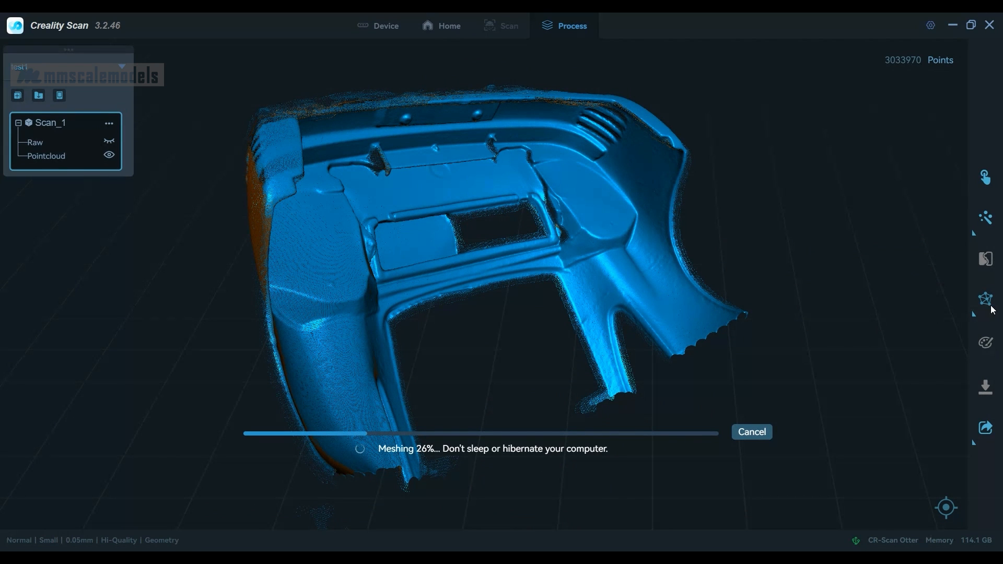
pyautogui.moveTo(587, 350)
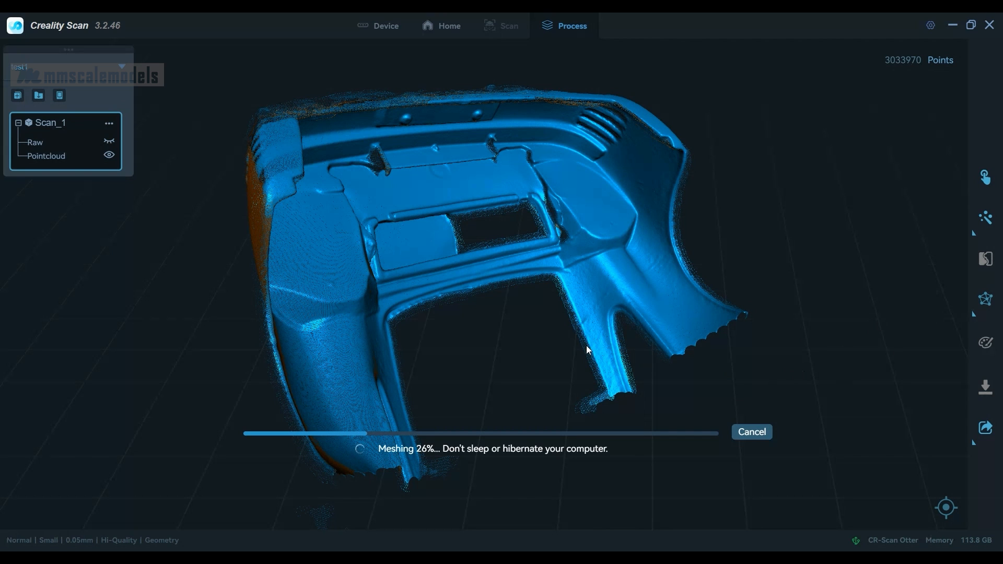
pyautogui.moveTo(586, 314)
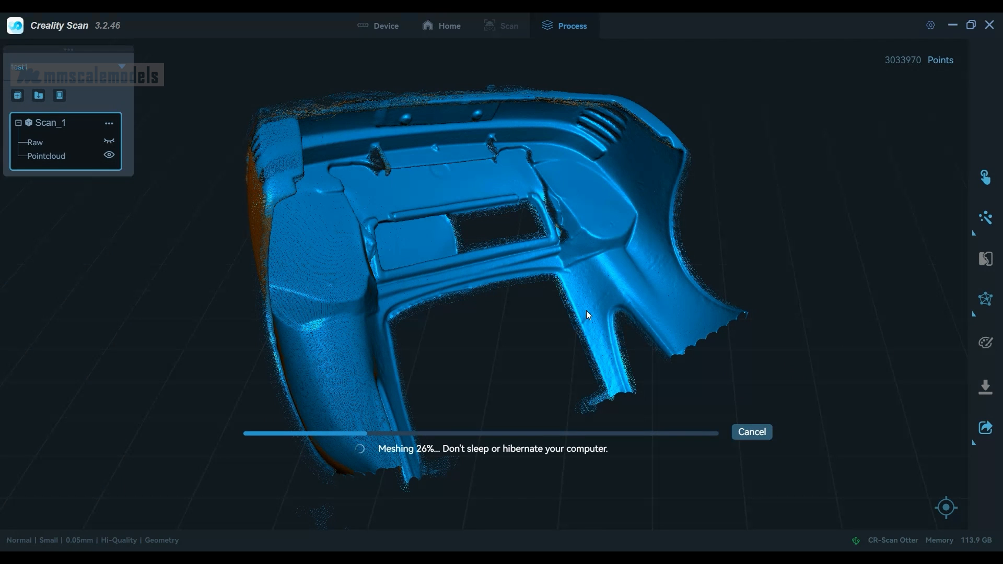
pyautogui.moveTo(470, 450)
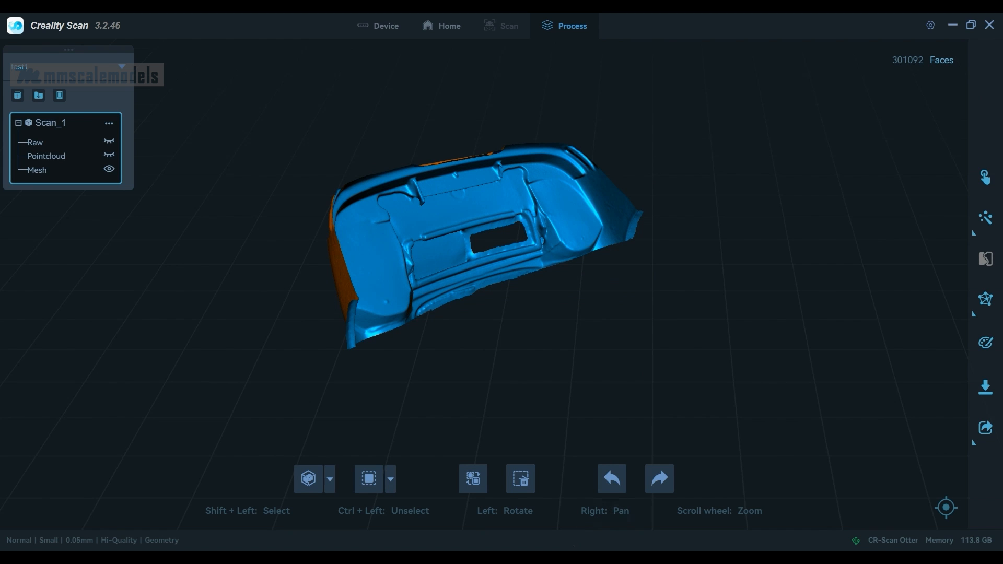
pyautogui.moveTo(616, 548)
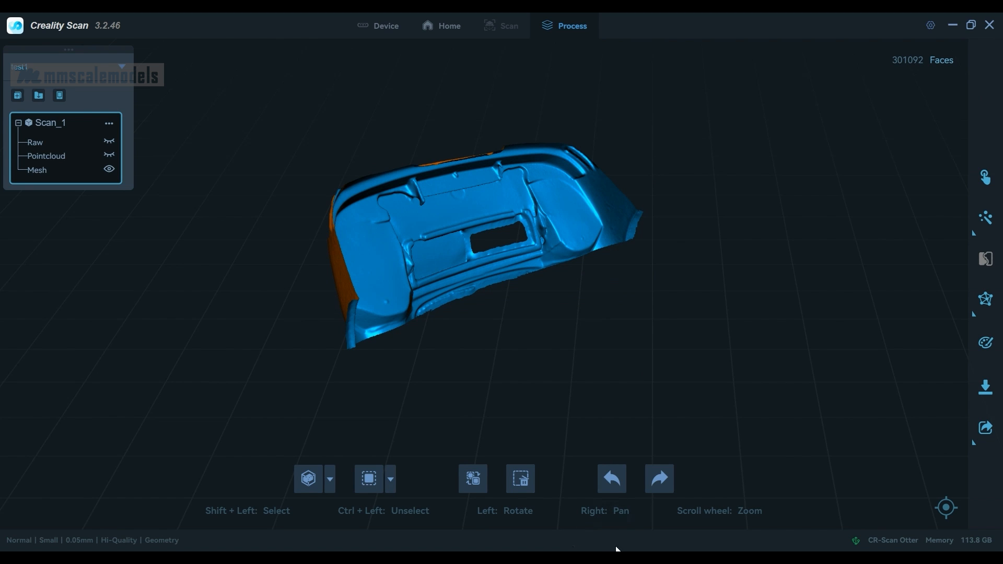
pyautogui.moveTo(676, 289)
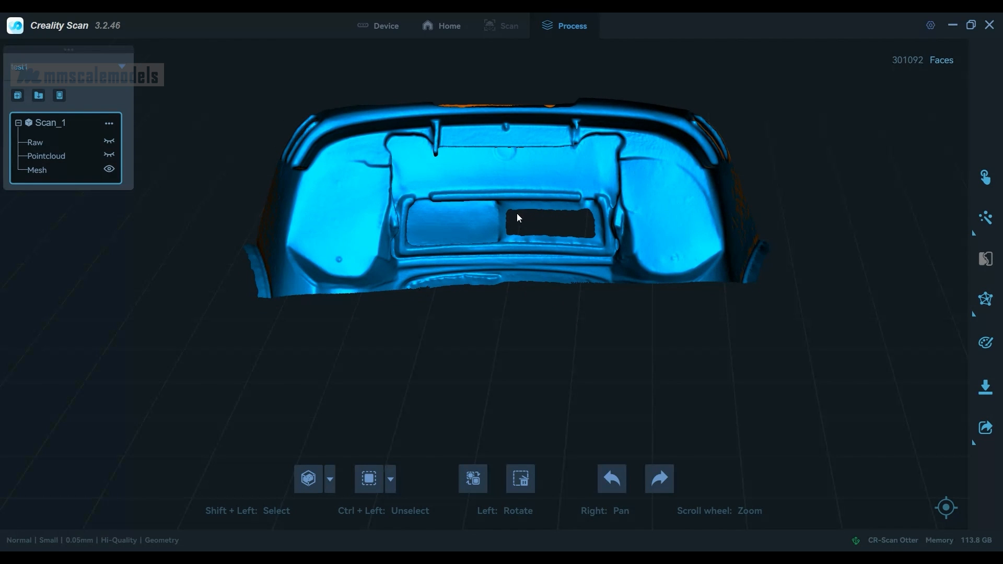
pyautogui.moveTo(511, 213)
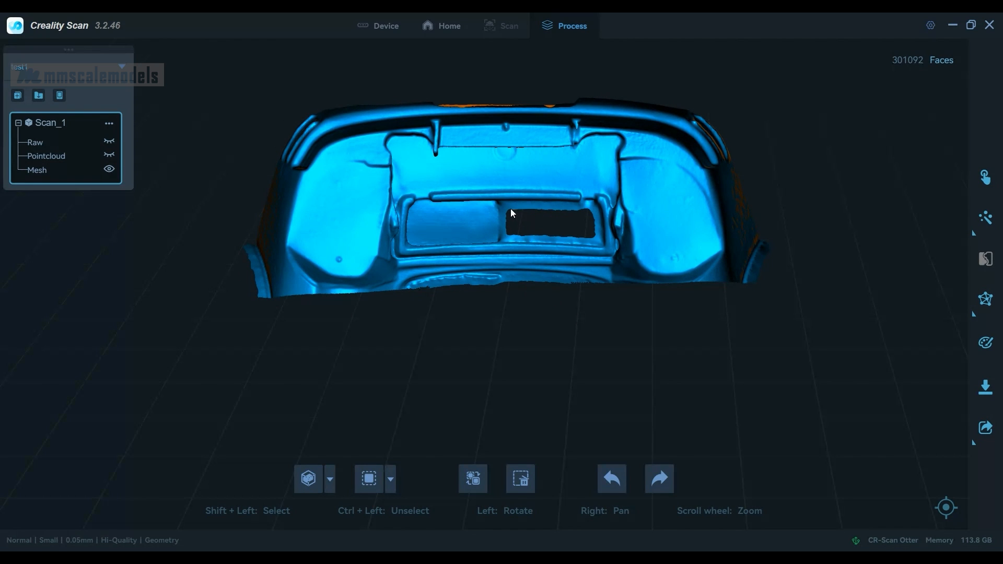
pyautogui.moveTo(561, 330)
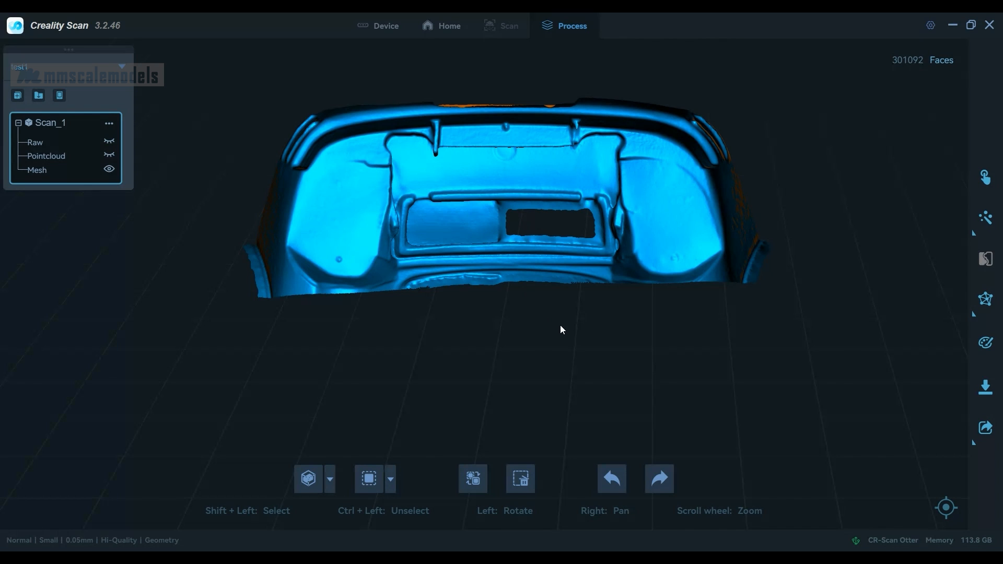
pyautogui.moveTo(568, 425)
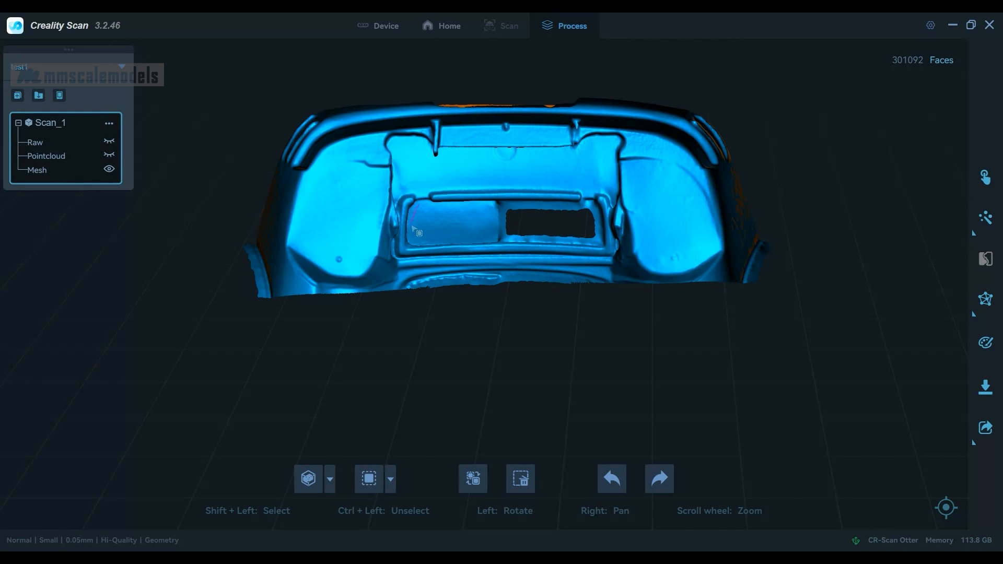
pyautogui.moveTo(421, 248)
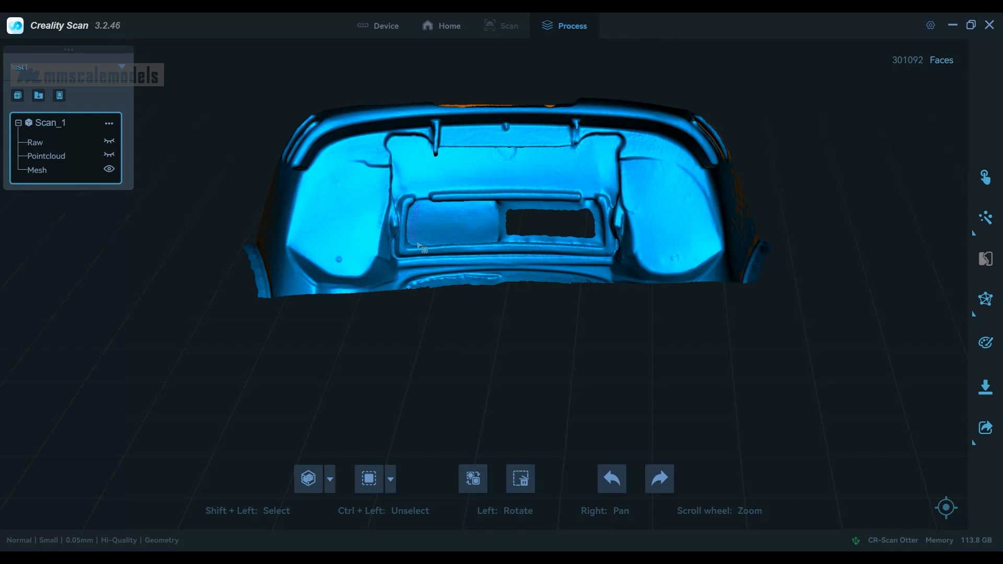
pyautogui.moveTo(448, 246)
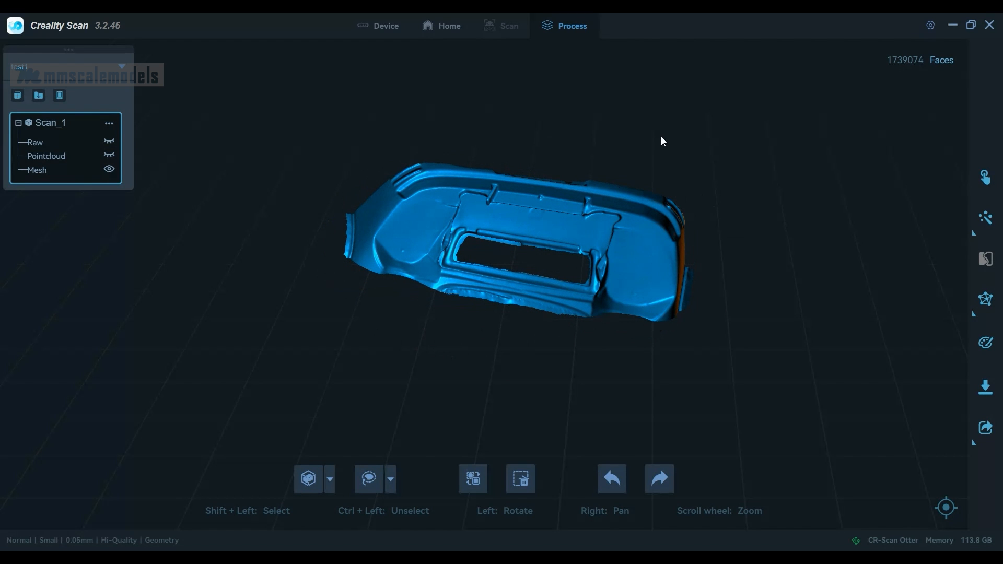
pyautogui.moveTo(17, 95)
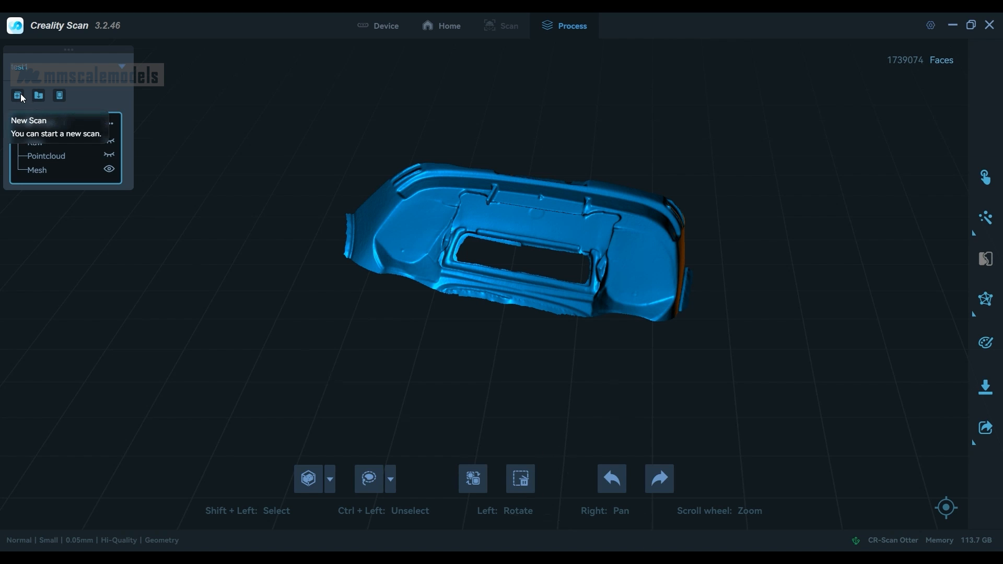
# Start a new Normal, Small, Geometry, Hi-Quality scan with the flat base excluded.
pyautogui.click(17, 95)
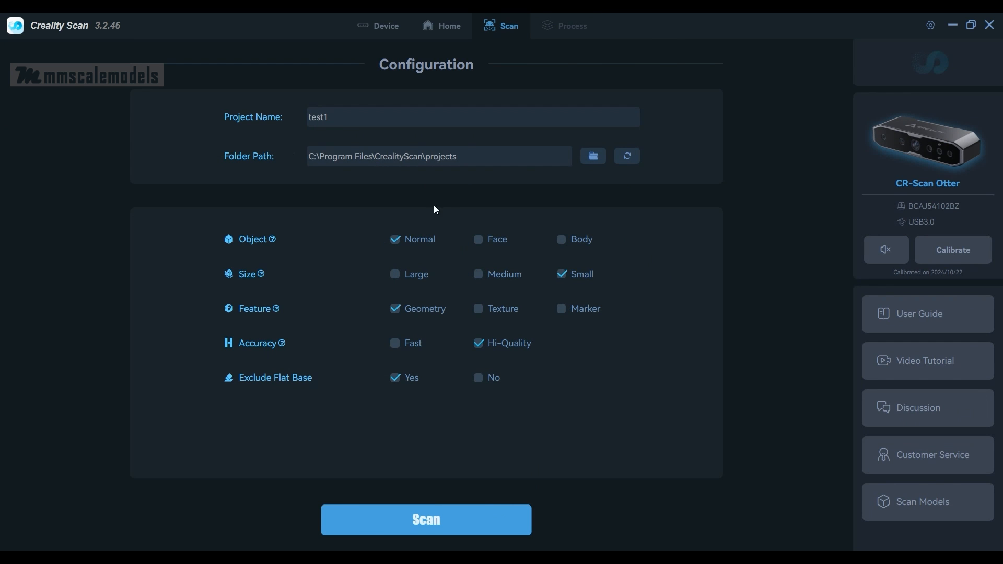
pyautogui.moveTo(435, 236)
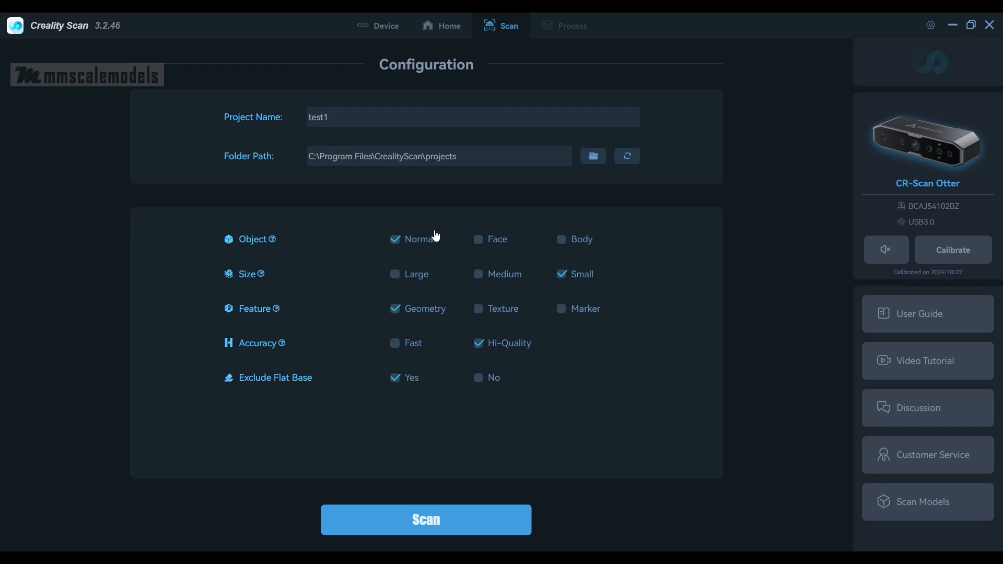
pyautogui.moveTo(465, 250)
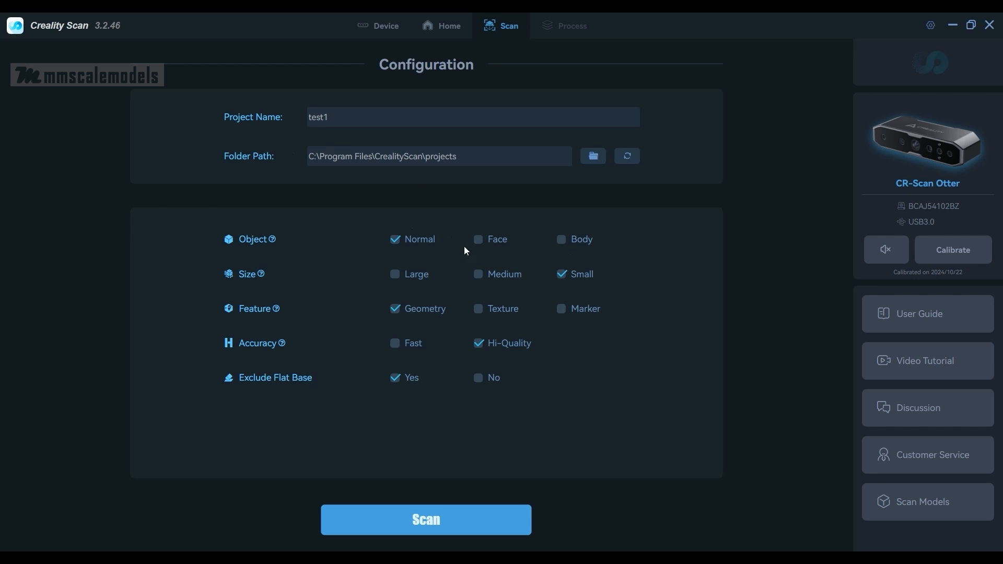
pyautogui.moveTo(445, 251)
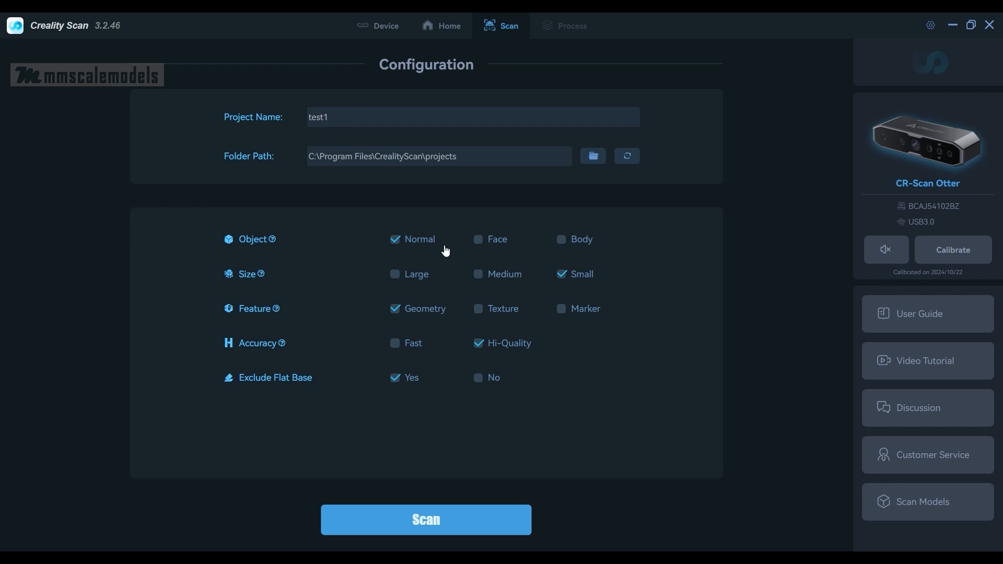
pyautogui.moveTo(484, 262)
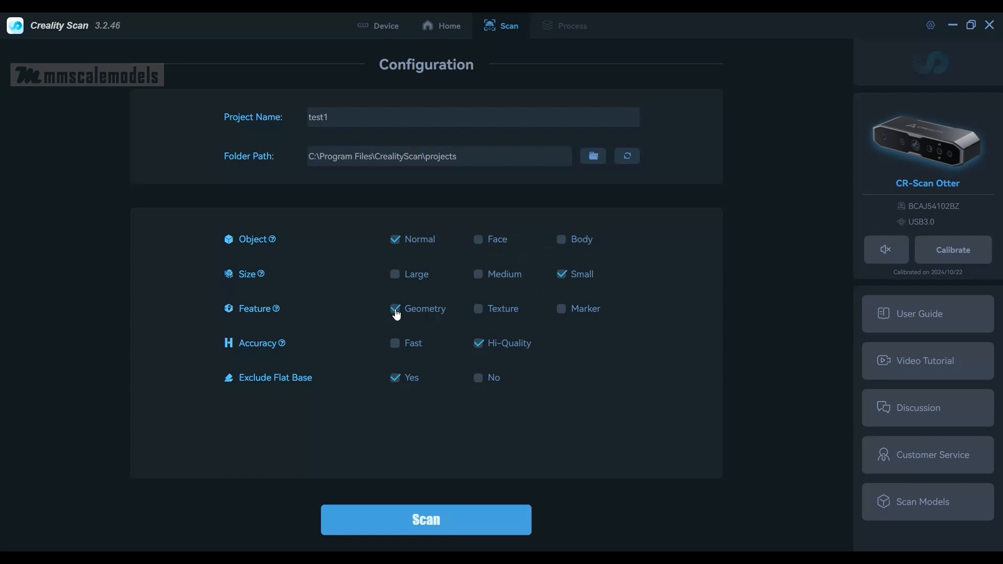
pyautogui.moveTo(483, 350)
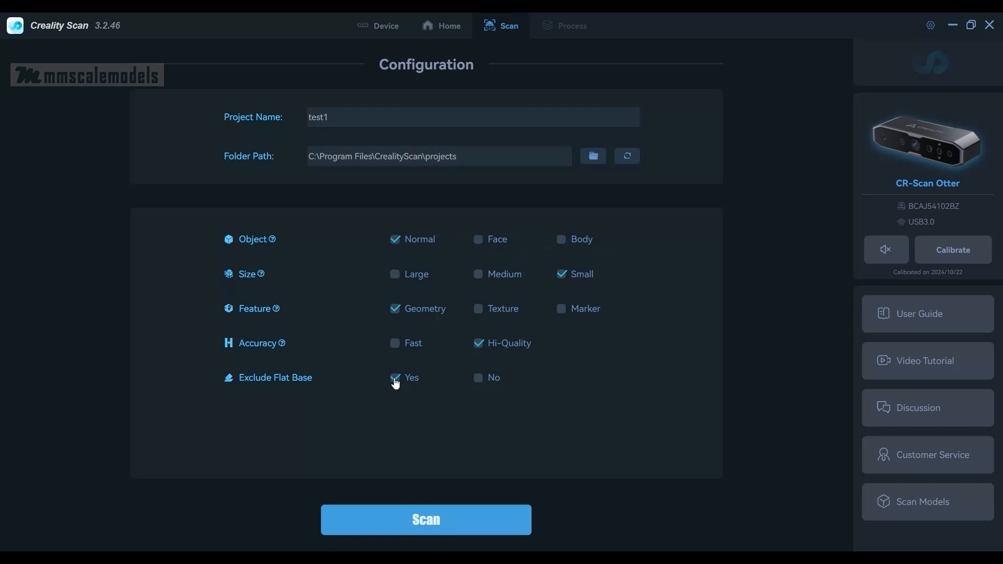
pyautogui.moveTo(620, 346)
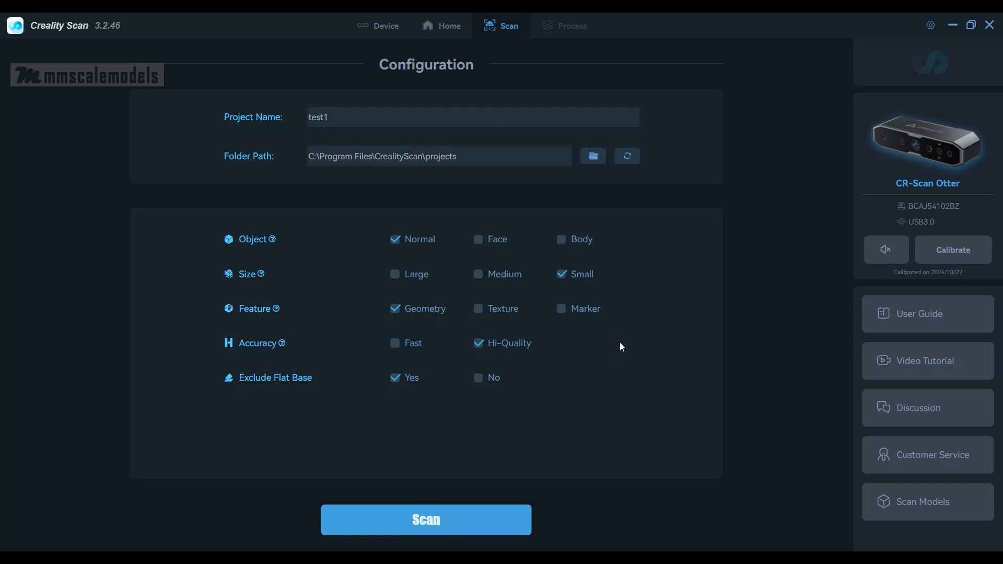
pyautogui.moveTo(598, 523)
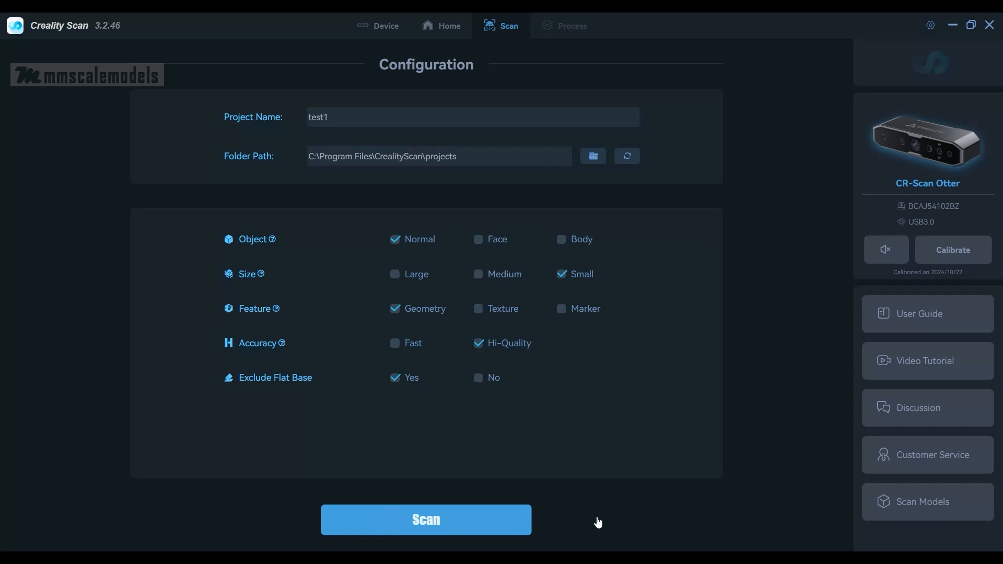
pyautogui.click(425, 520)
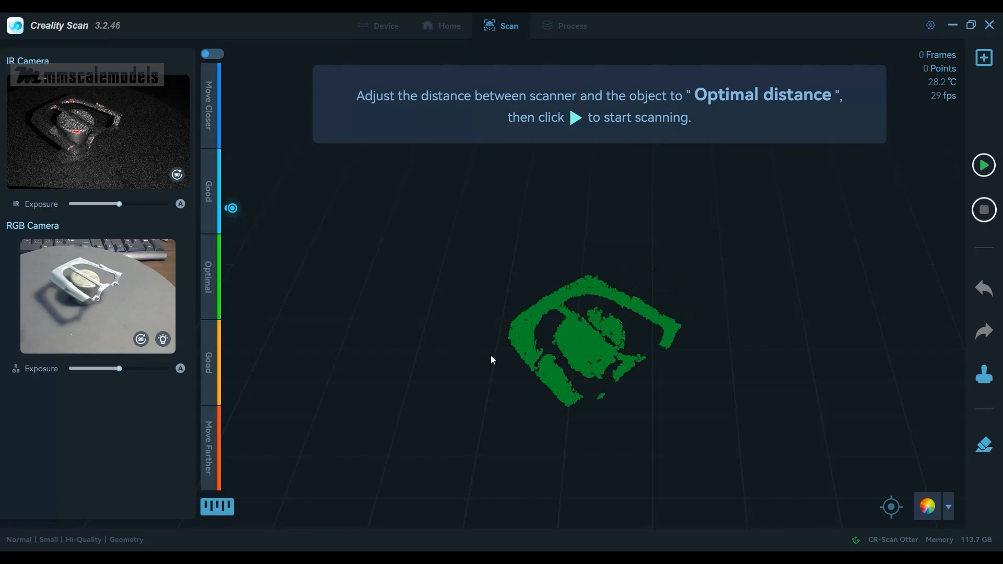
# Scan the second part on the turntable, pausing at about 3,450 frames.
pyautogui.click(983, 165)
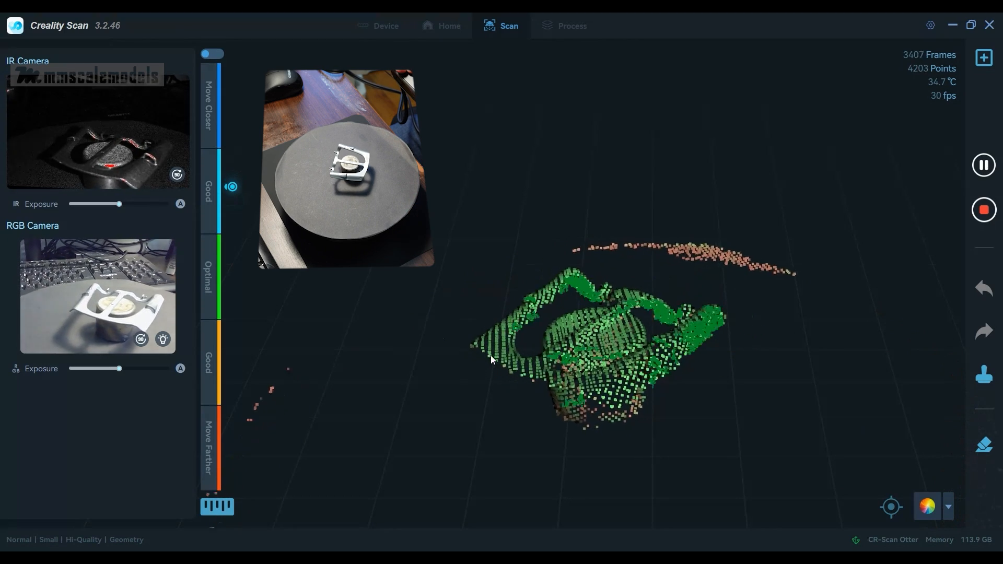
pyautogui.click(983, 165)
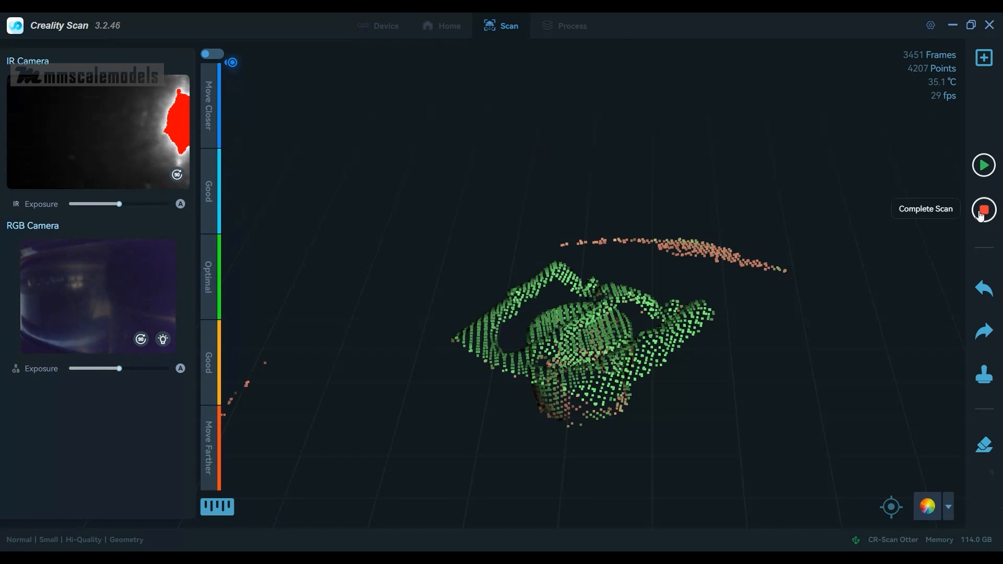
# Complete the second scan, delete stray points via inverted rectangle selection, and generate the point cloud.
pyautogui.click(983, 209)
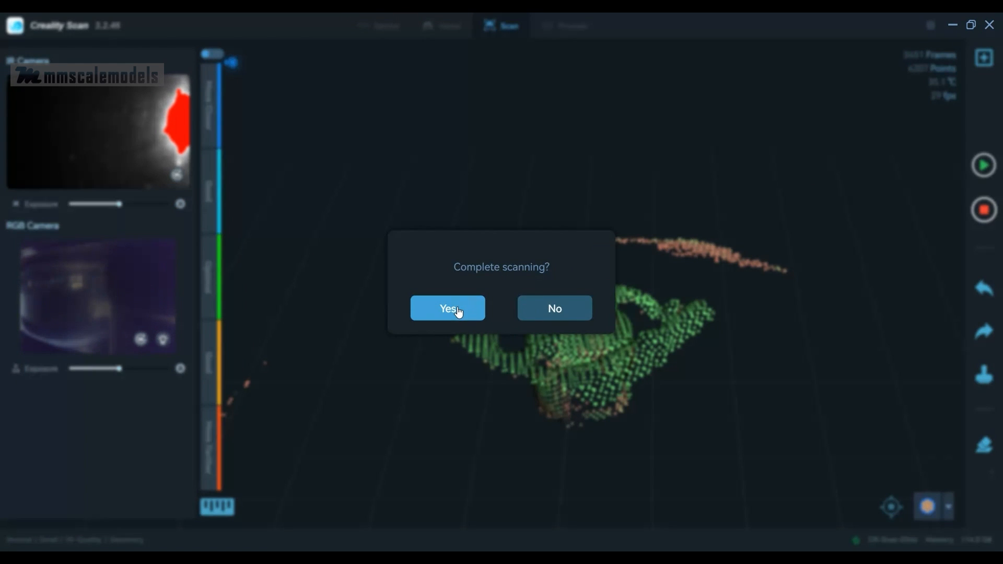
pyautogui.click(447, 307)
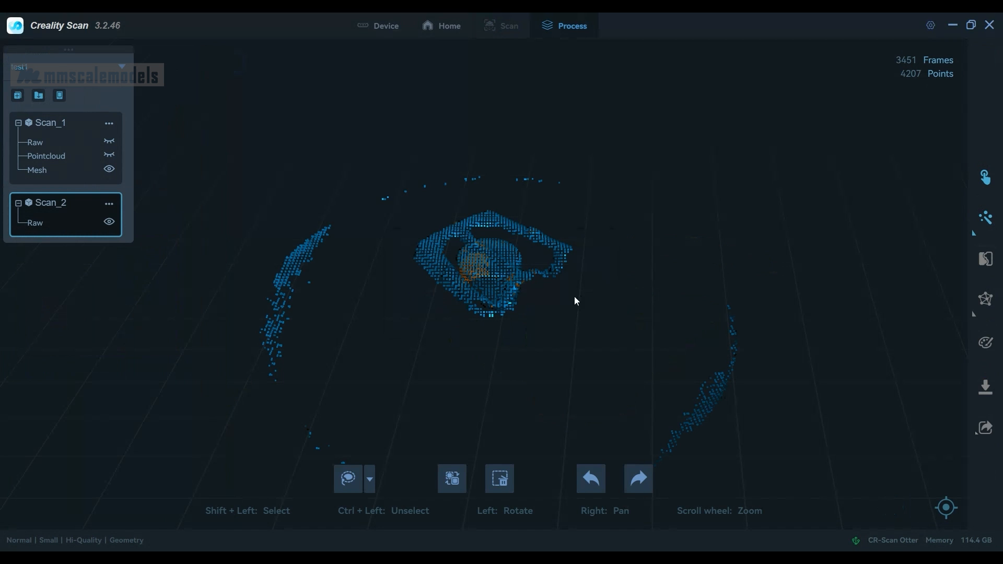
pyautogui.moveTo(613, 250)
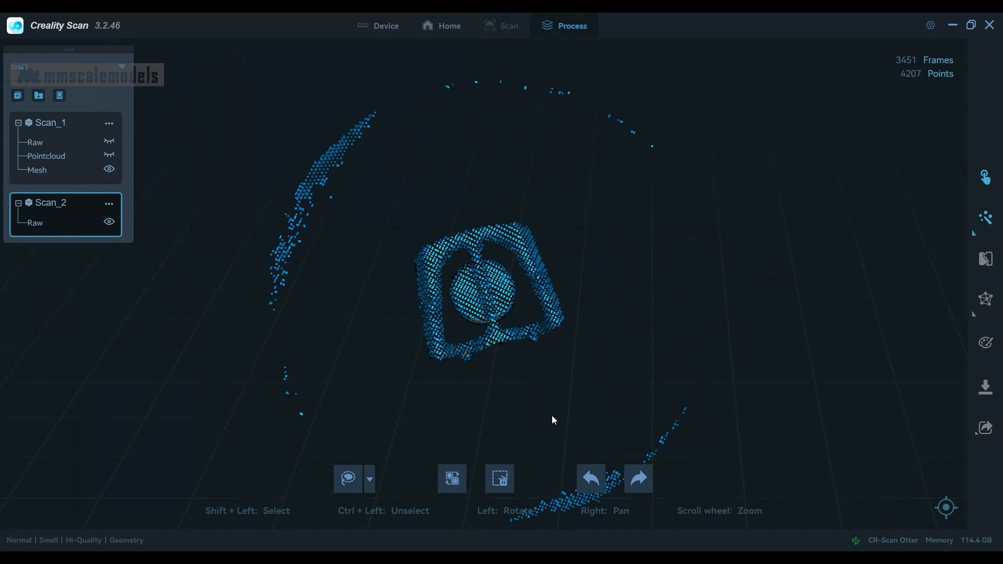
pyautogui.click(348, 478)
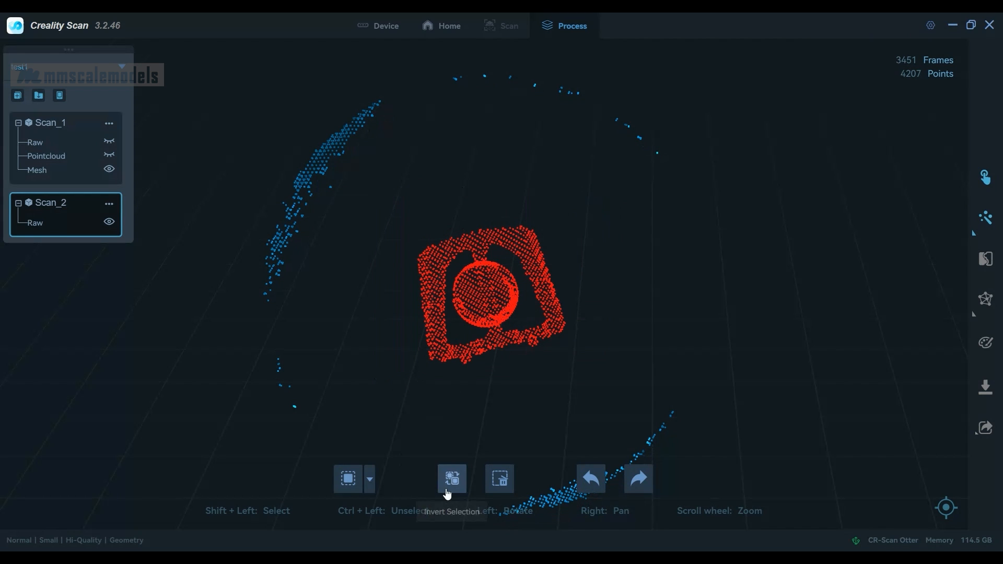
pyautogui.click(451, 478)
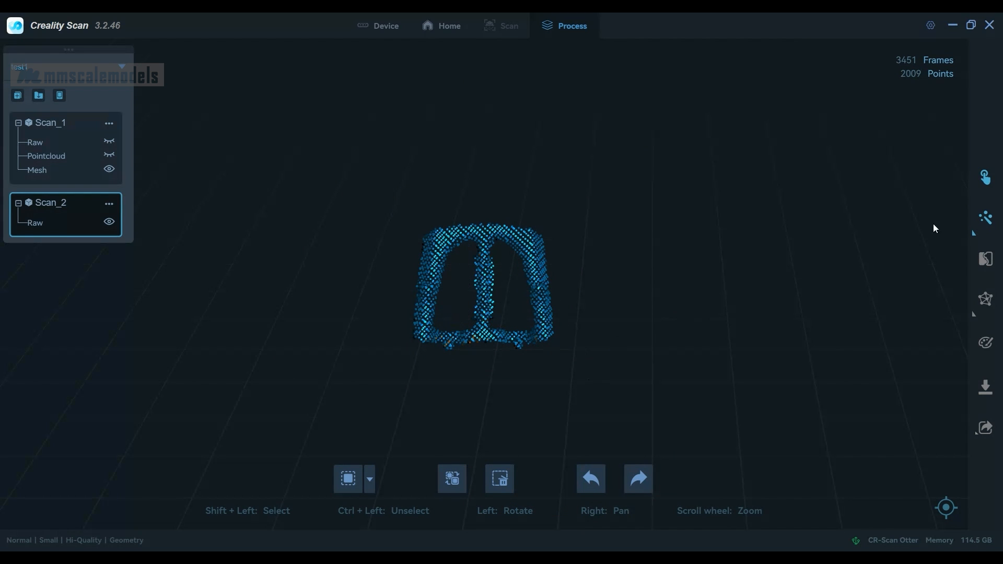
pyautogui.click(985, 217)
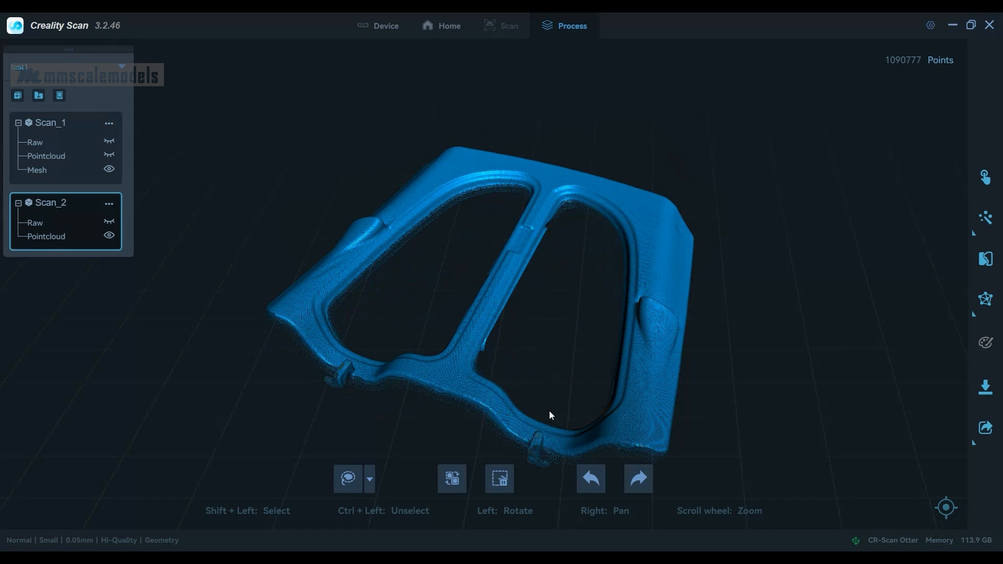
pyautogui.moveTo(963, 301)
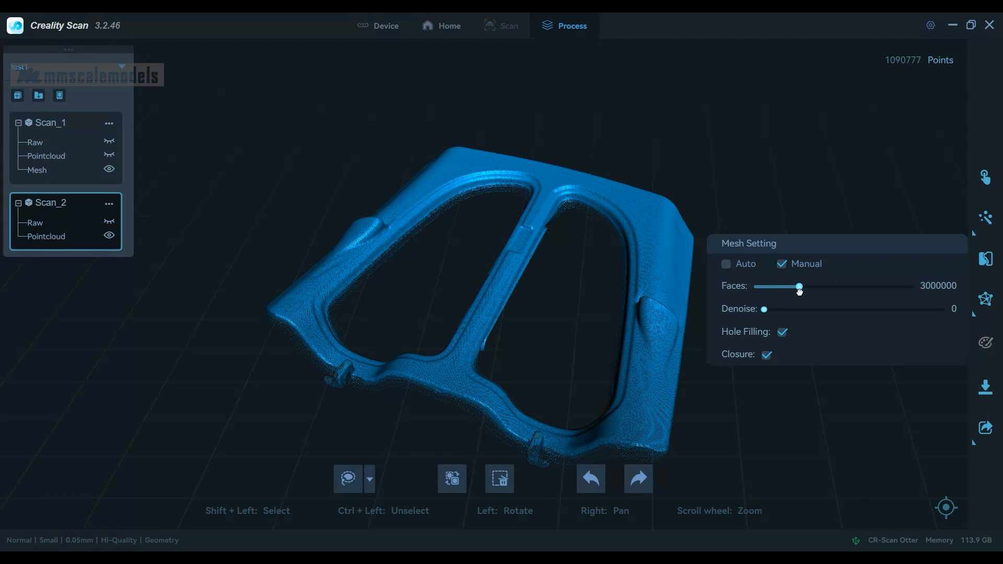
pyautogui.moveTo(794, 319)
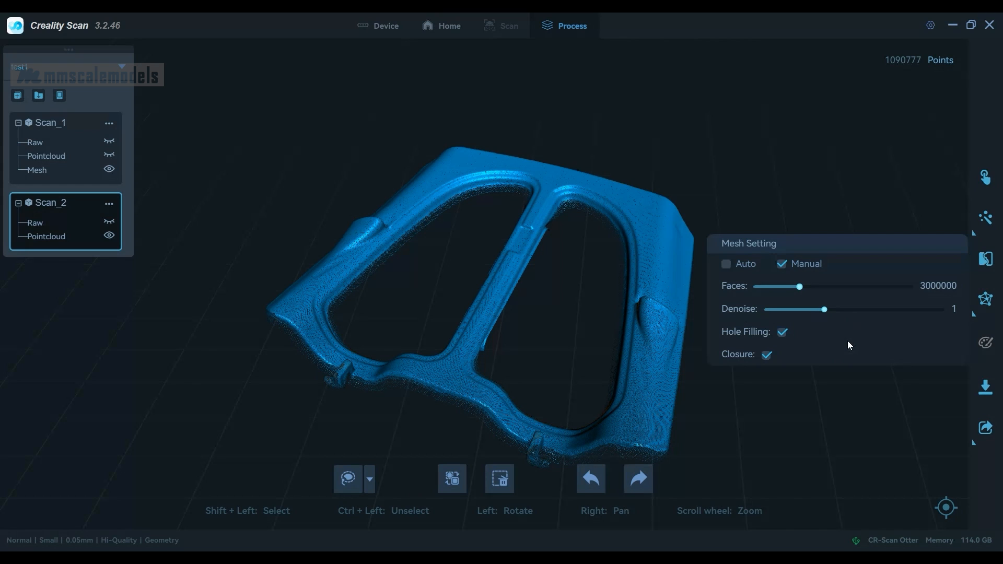
pyautogui.moveTo(984, 298)
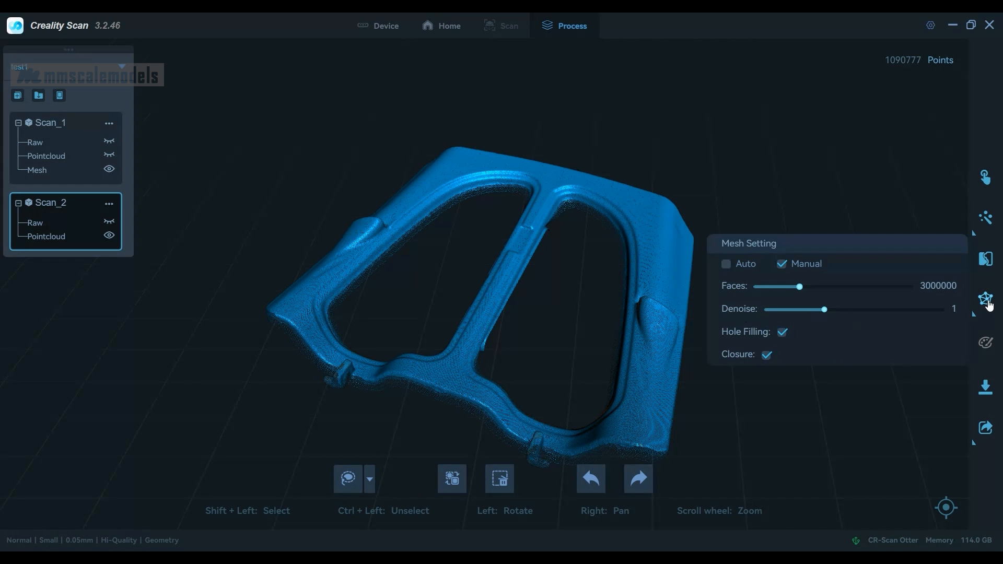
# Move on to a fresh live scanning session for another part.
pyautogui.click(508, 26)
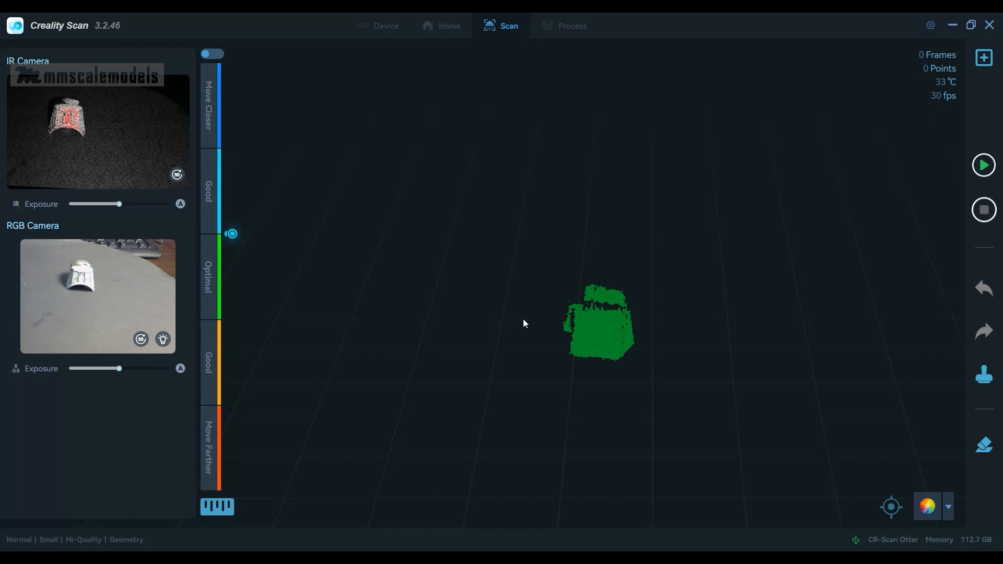
# Scan the third part to about 3,900 frames, pause, and request Complete Scan.
pyautogui.click(983, 165)
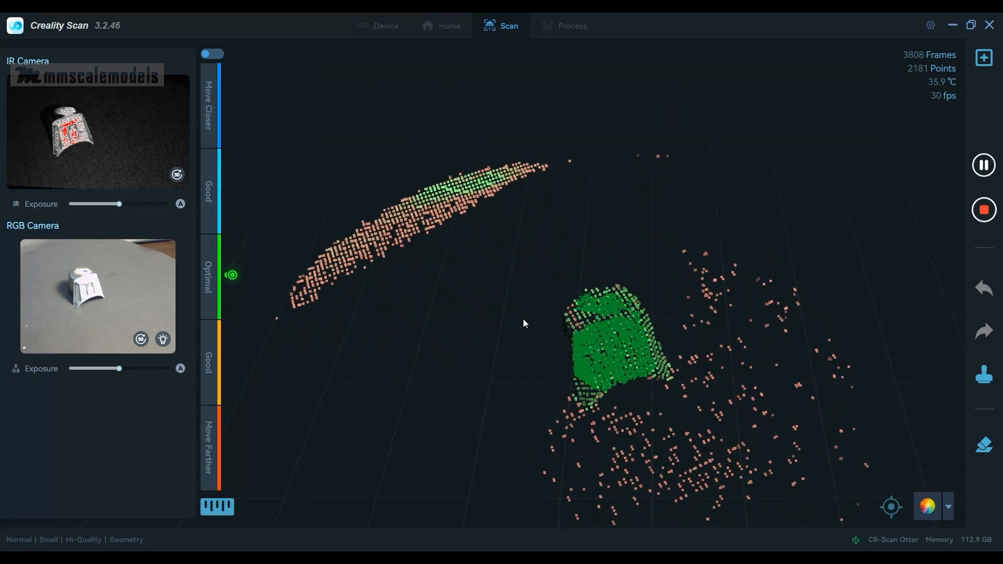
pyautogui.click(983, 165)
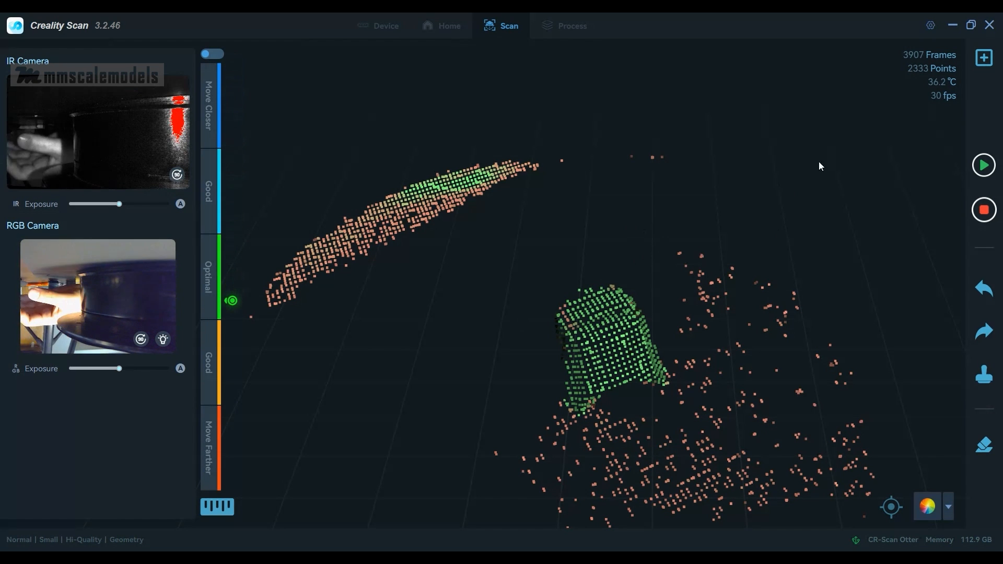
pyautogui.click(984, 208)
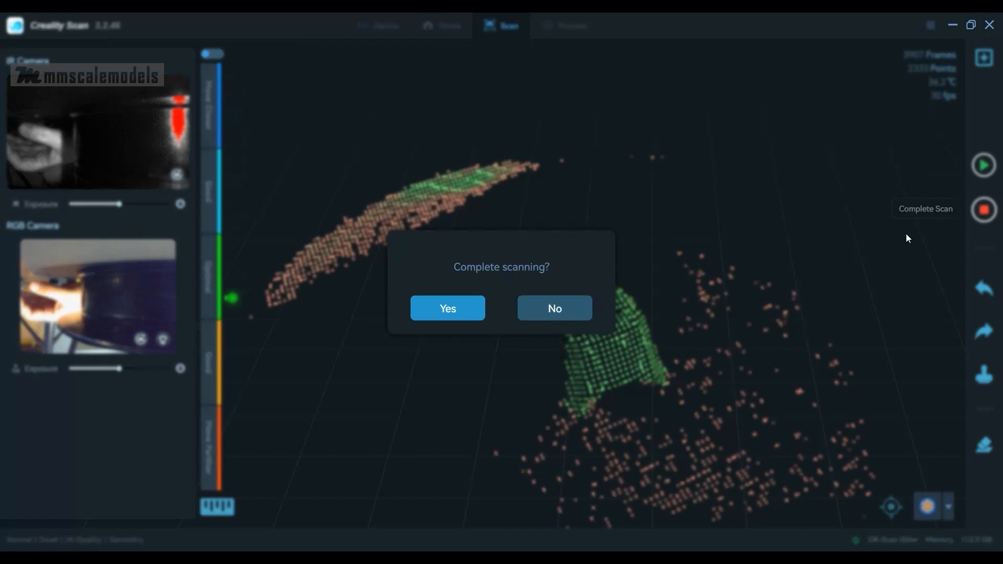
# Confirm finishing the third scan so it loads as raw Scan_3.
pyautogui.click(446, 308)
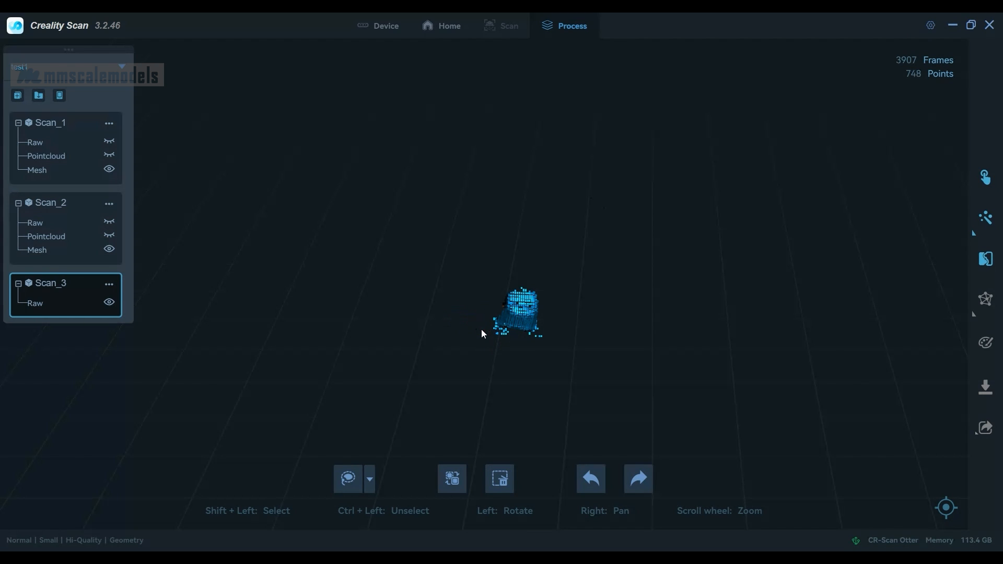
# Generate Scan_3's optimized point cloud at 0.05 mm resolution, sensitivity 1.
pyautogui.click(984, 218)
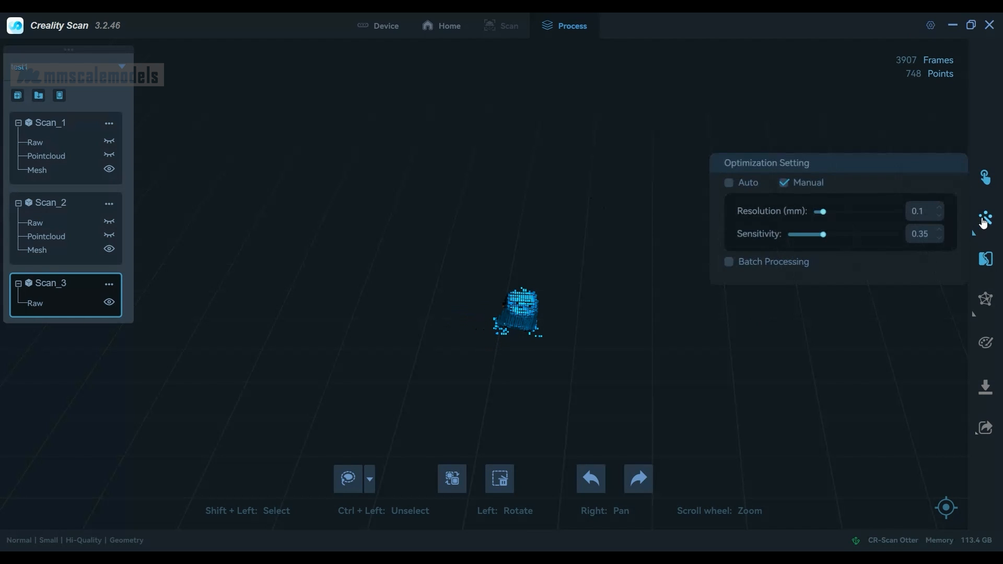
pyautogui.moveTo(819, 211)
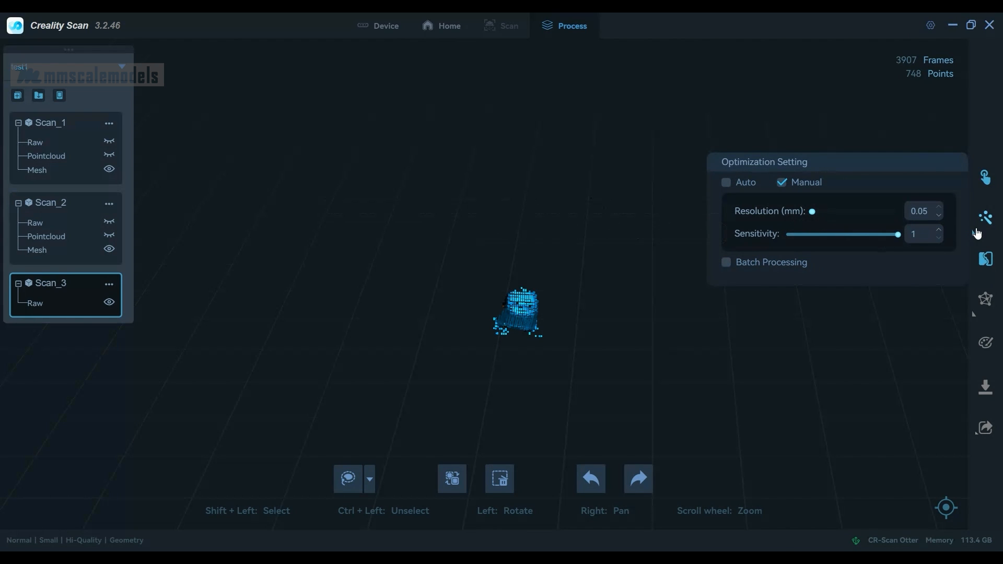
pyautogui.click(985, 217)
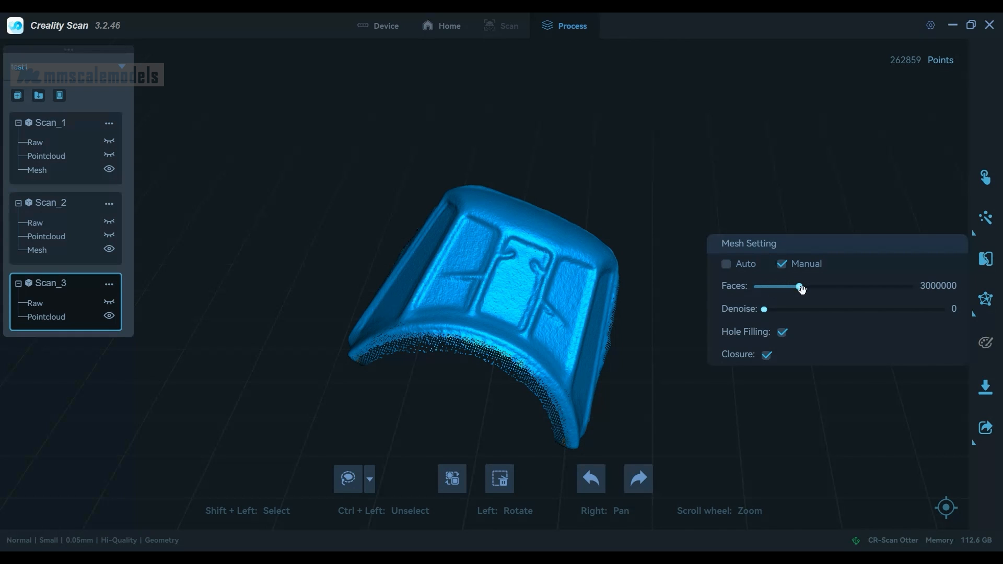
pyautogui.moveTo(785, 315)
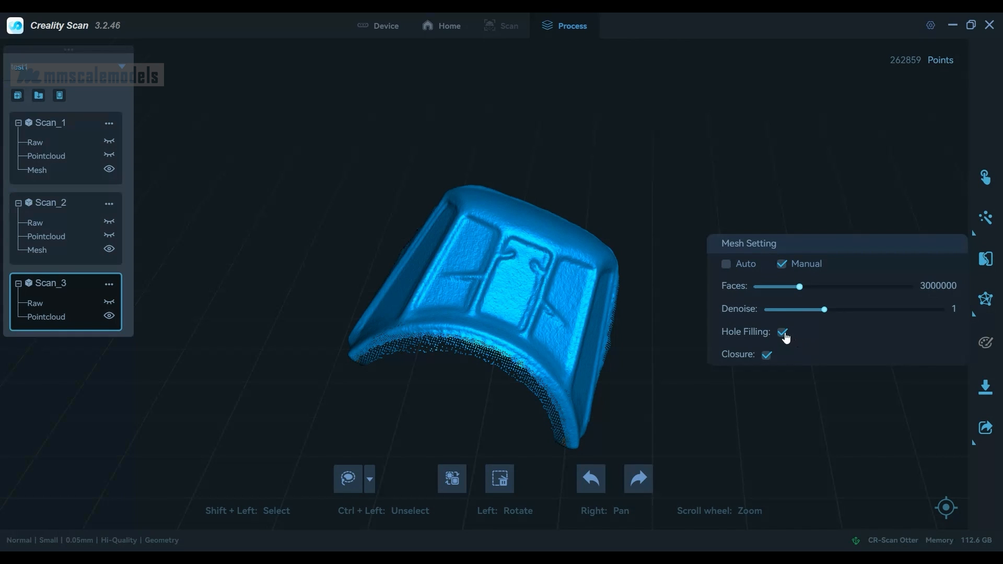
# Turn off hole filling and generate Scan_3's mesh with denoise 1.
pyautogui.click(781, 332)
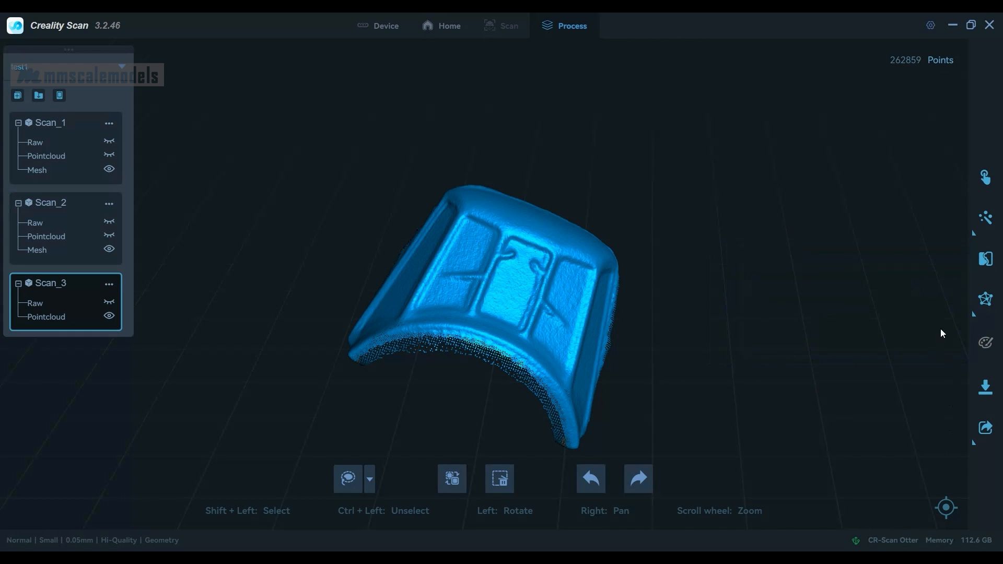
pyautogui.click(984, 299)
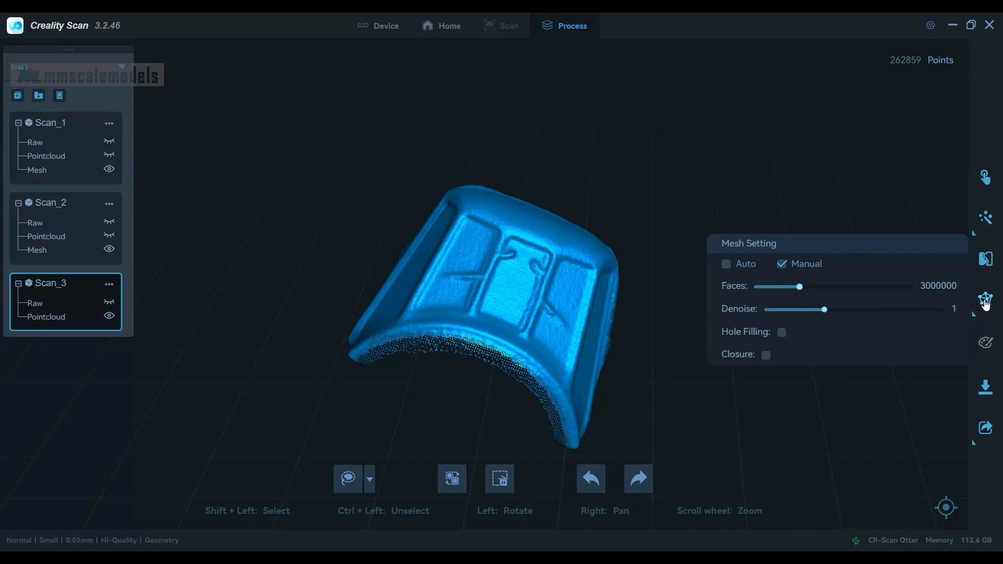
pyautogui.click(985, 298)
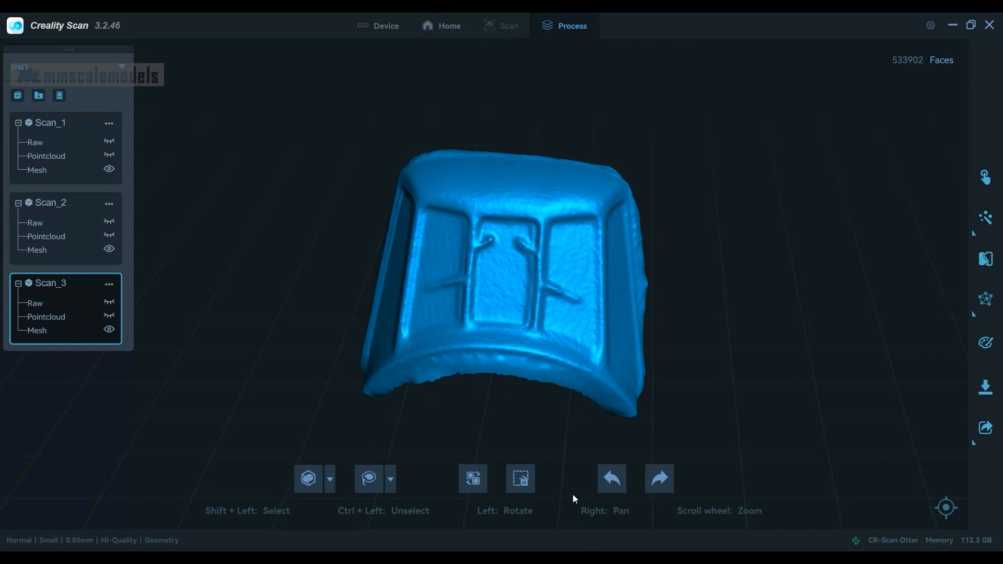
pyautogui.moveTo(681, 401)
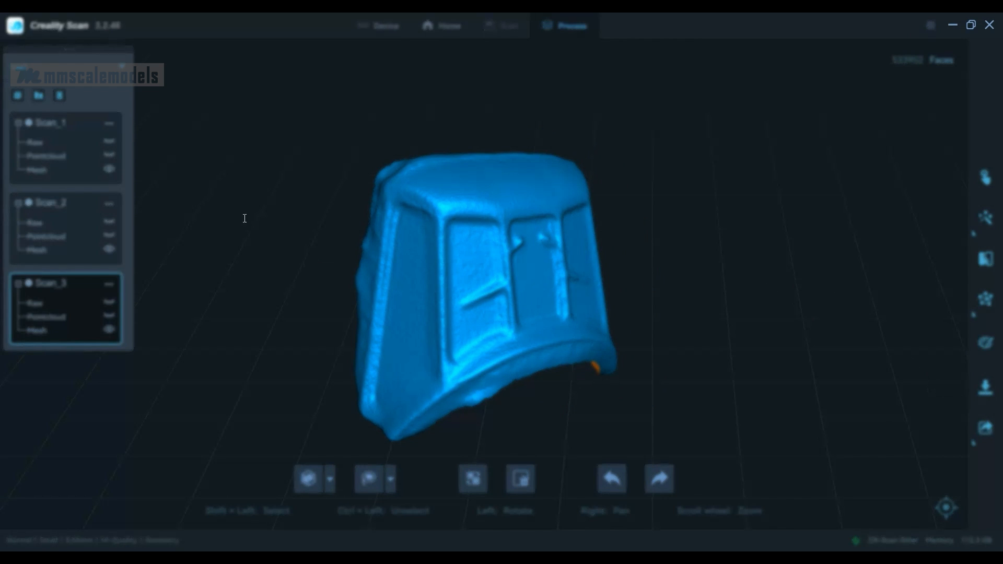
pyautogui.moveTo(63, 187)
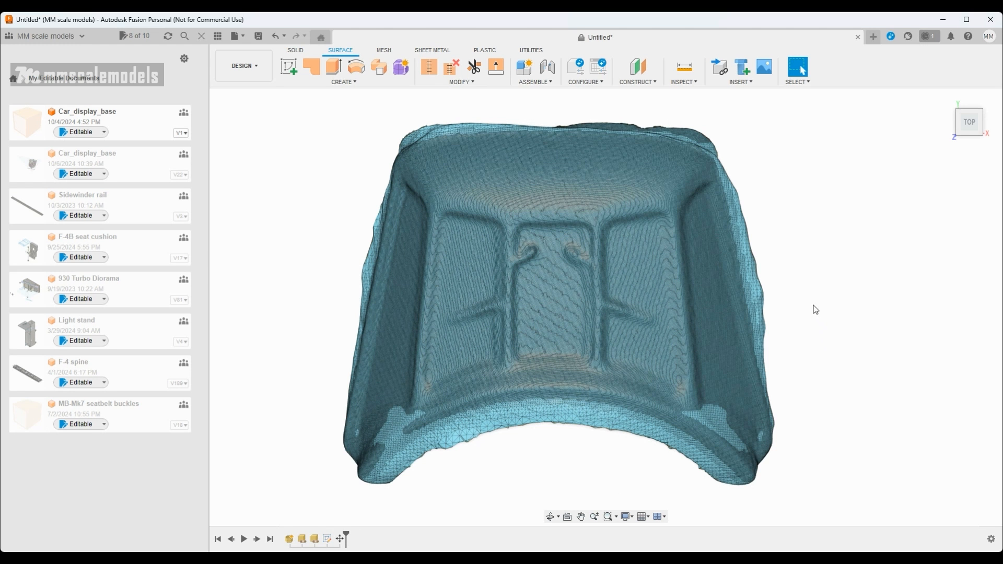
pyautogui.moveTo(804, 310)
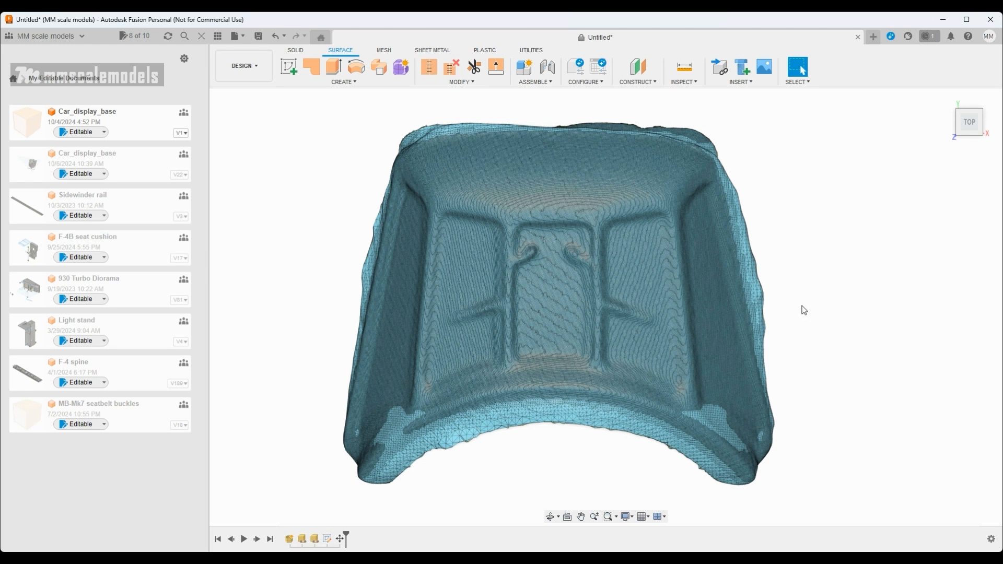
pyautogui.moveTo(798, 306)
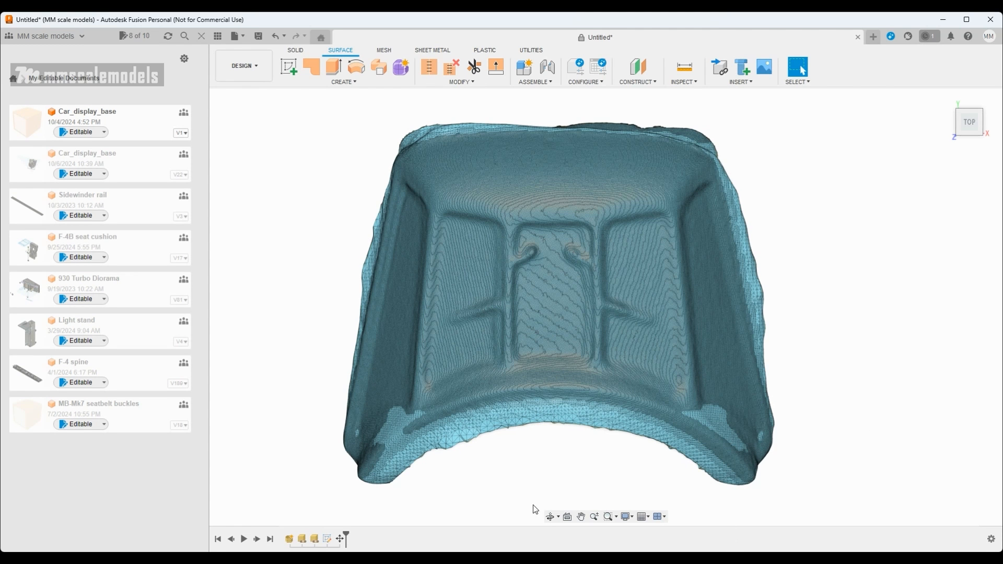
pyautogui.moveTo(715, 108)
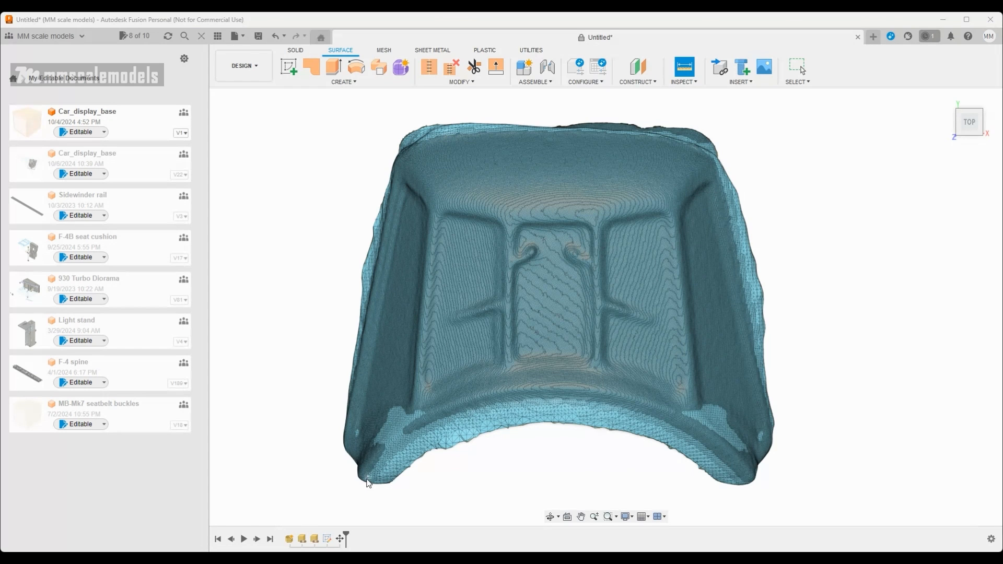
pyautogui.moveTo(670, 491)
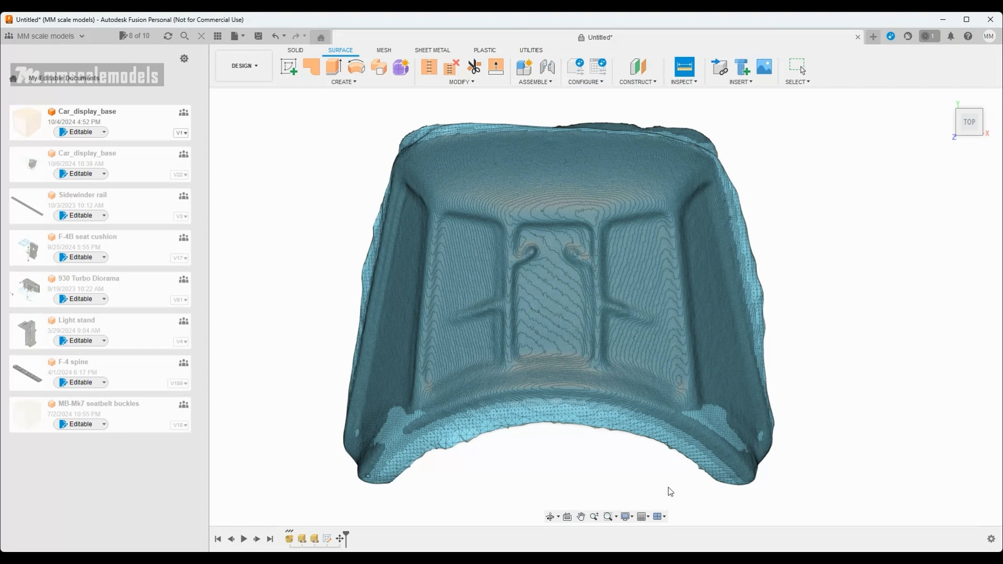
pyautogui.moveTo(739, 482)
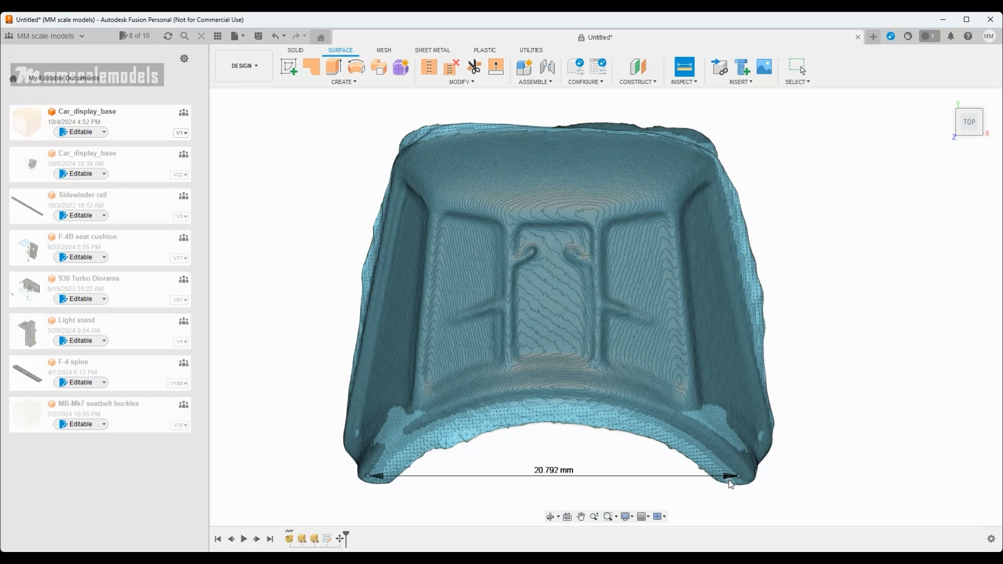
pyautogui.moveTo(701, 482)
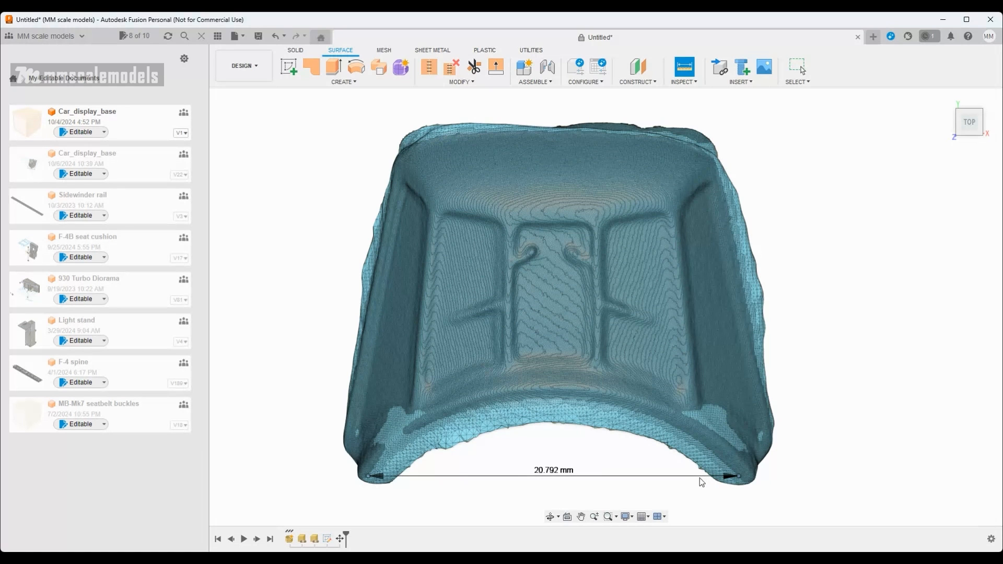
pyautogui.moveTo(689, 477)
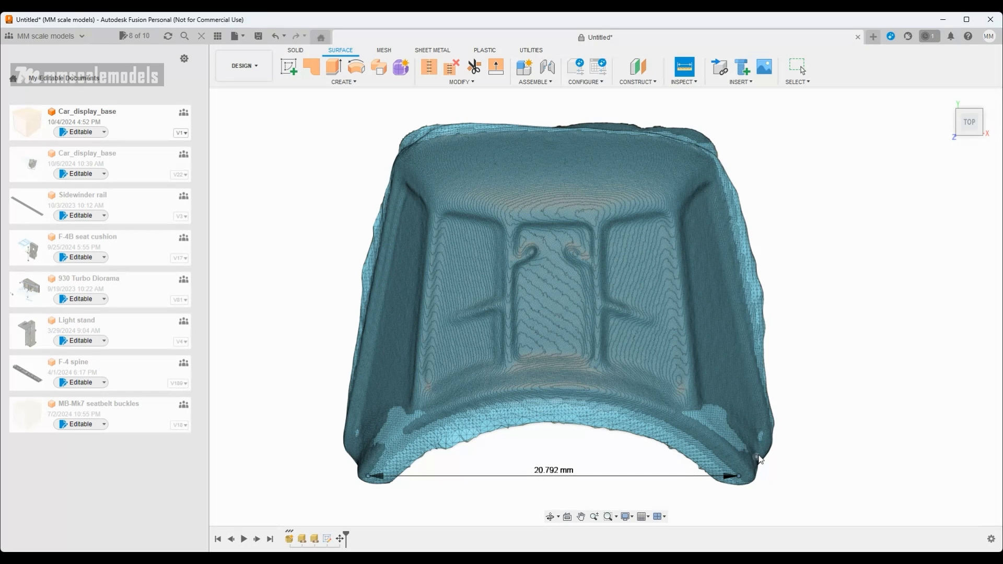
pyautogui.moveTo(869, 342)
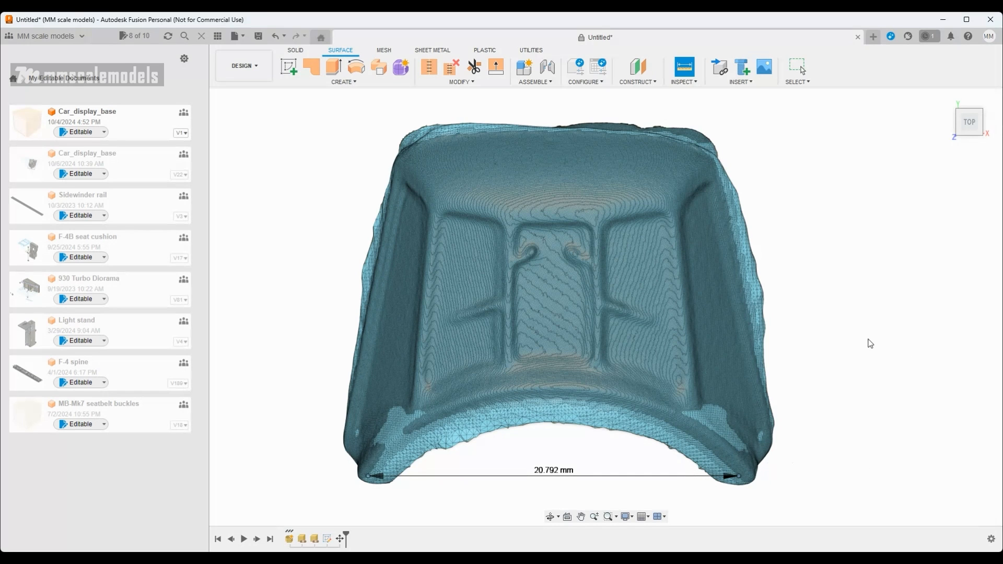
pyautogui.moveTo(899, 320)
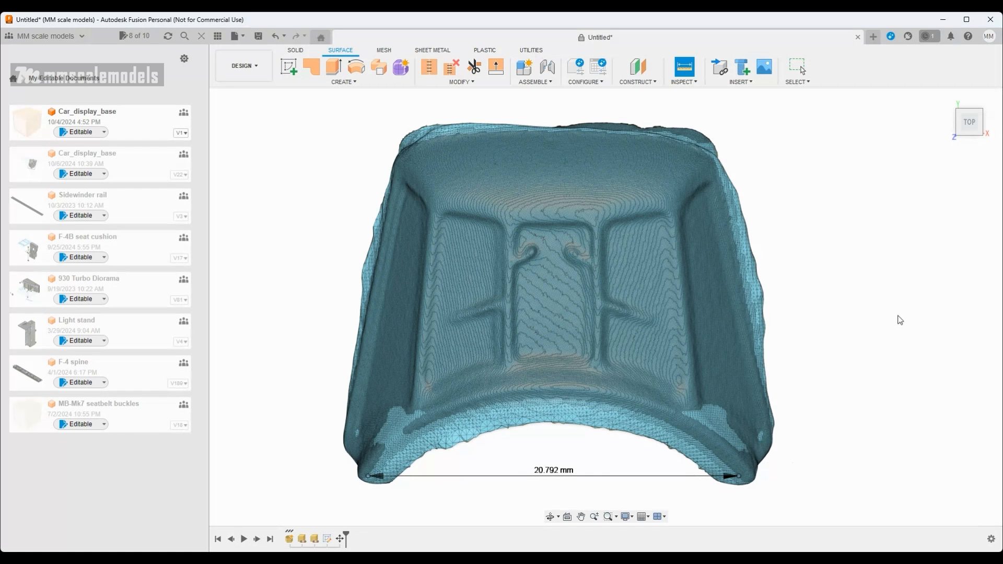